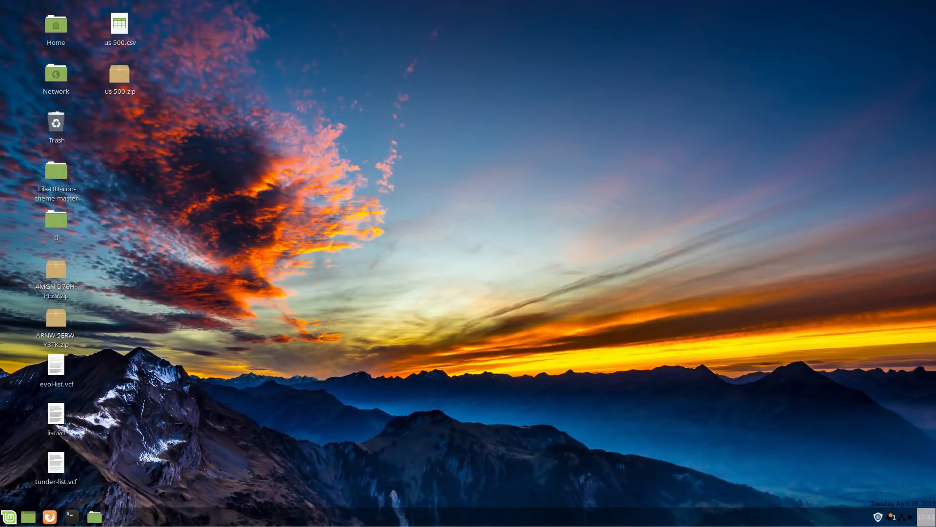
mouse_move(575, 287)
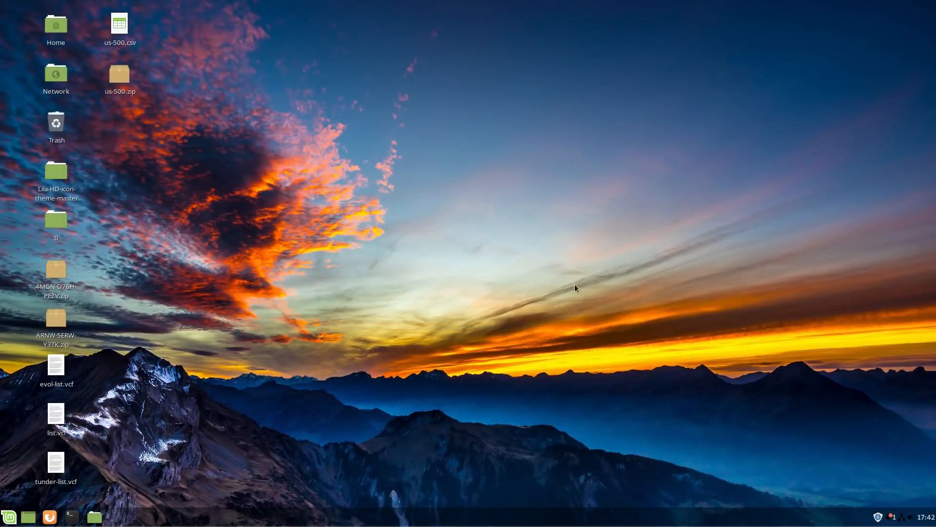
mouse_move(579, 298)
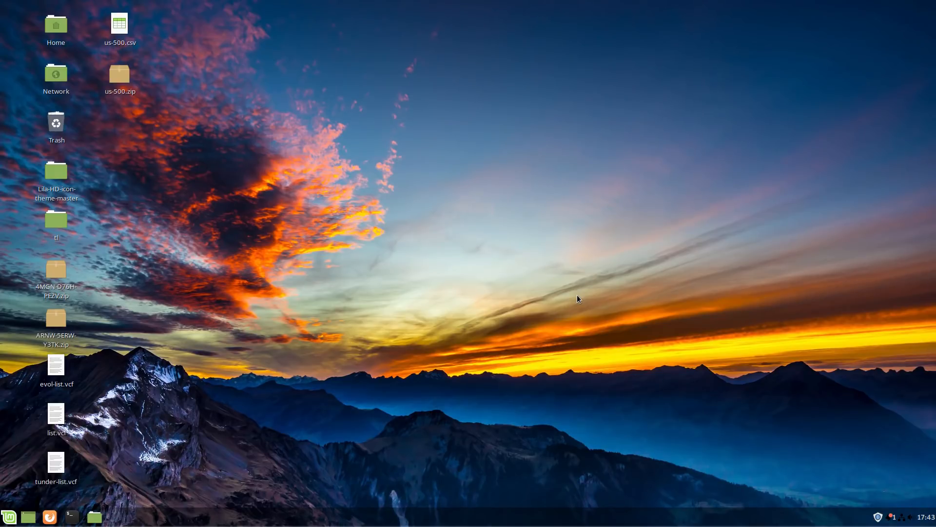
mouse_move(422, 389)
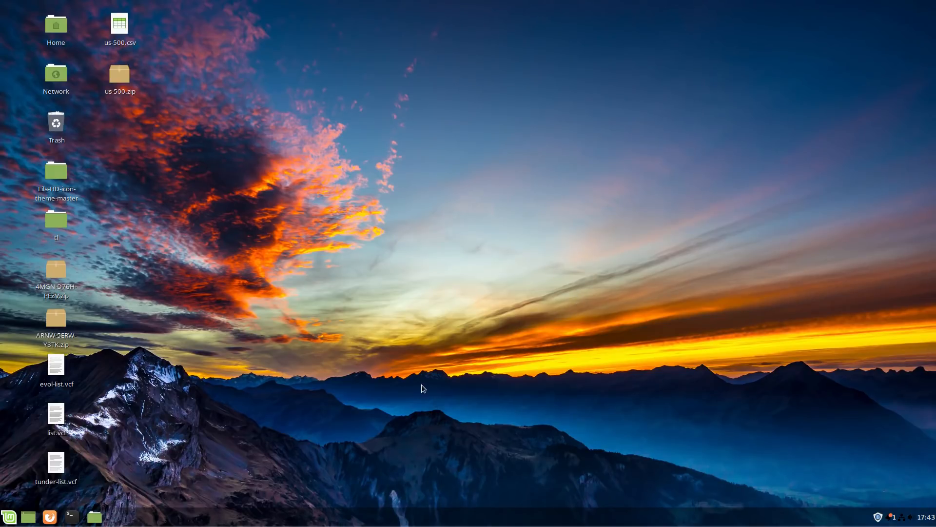
mouse_move(193, 158)
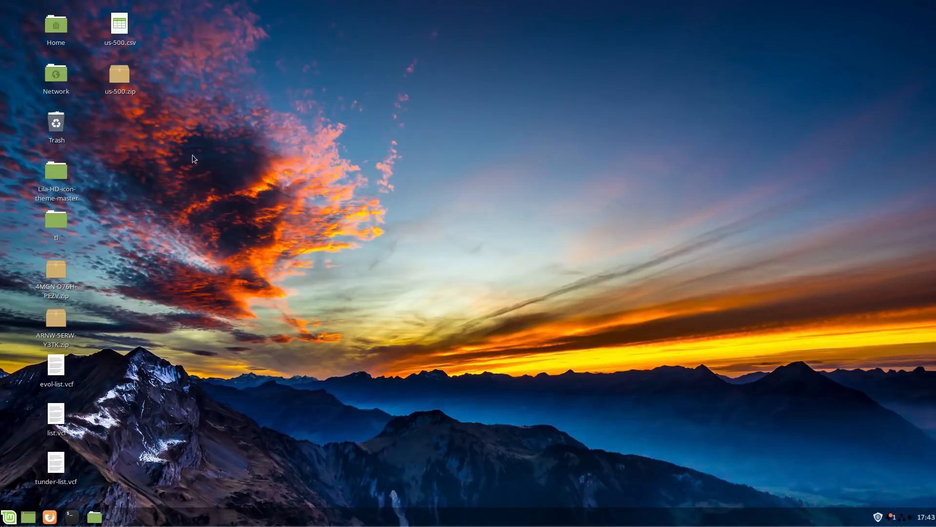
mouse_move(339, 352)
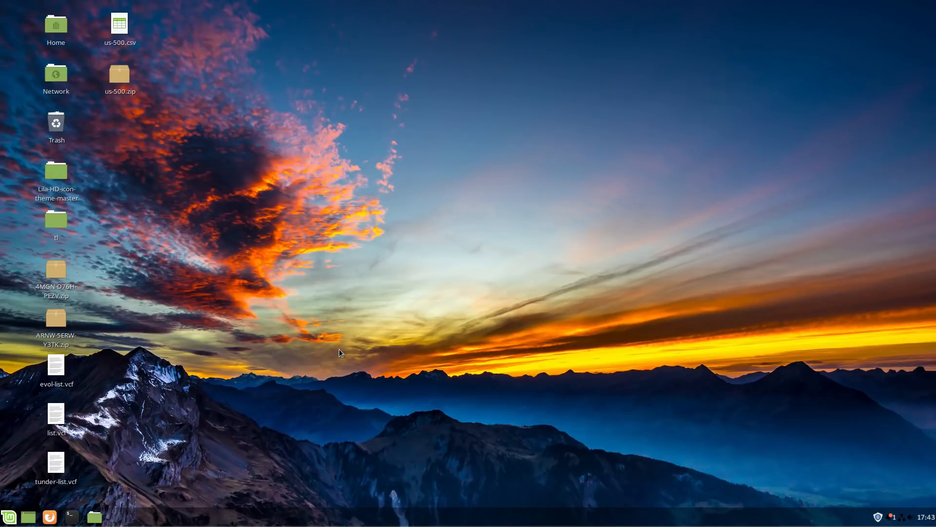
mouse_move(399, 273)
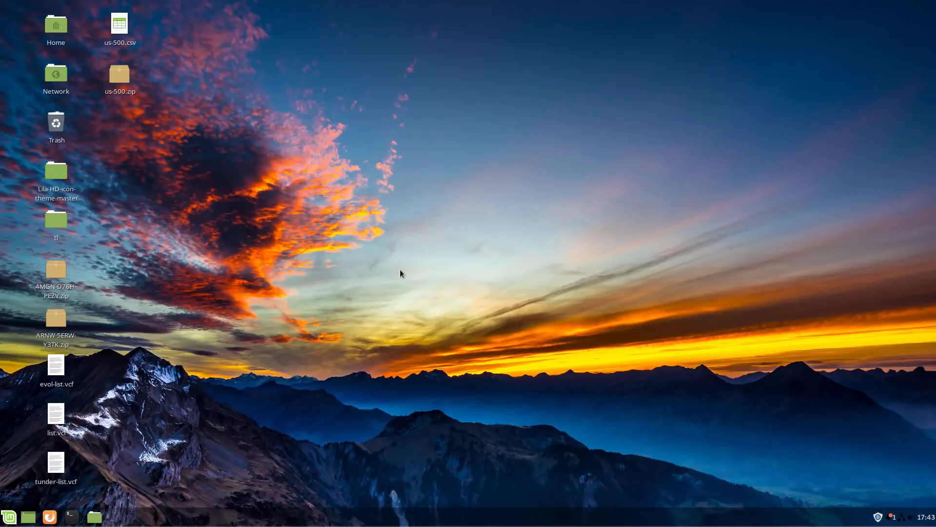
mouse_move(635, 209)
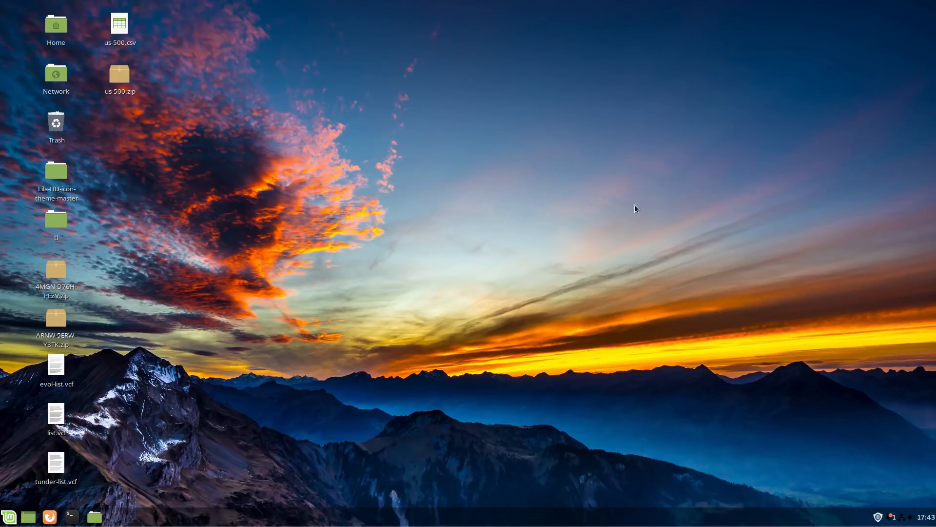
mouse_move(9, 517)
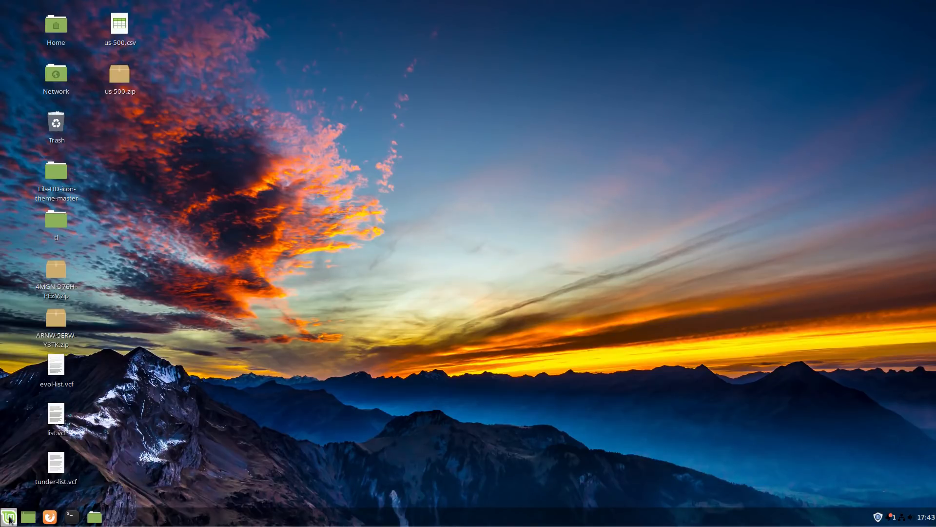
Step: Launch System Settings from the Cinnamon menu's favorites sidebar
click(9, 516)
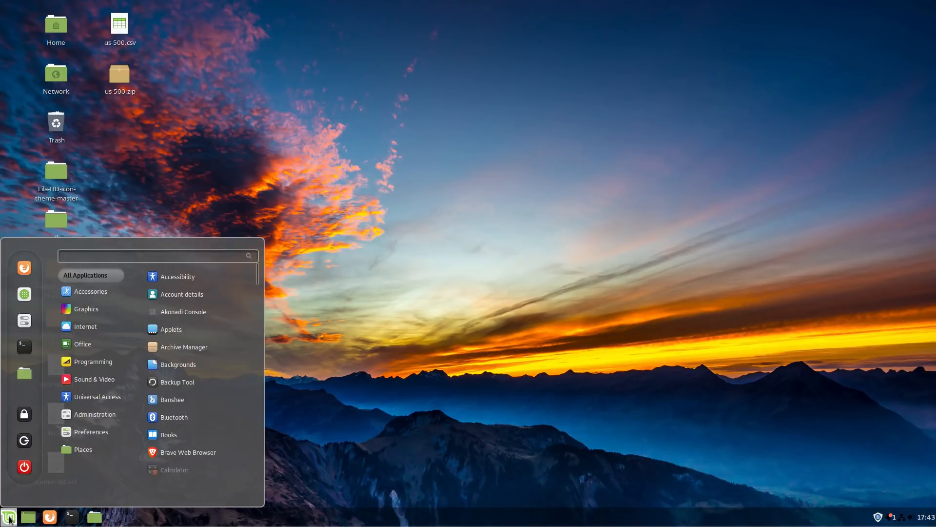
mouse_move(23, 321)
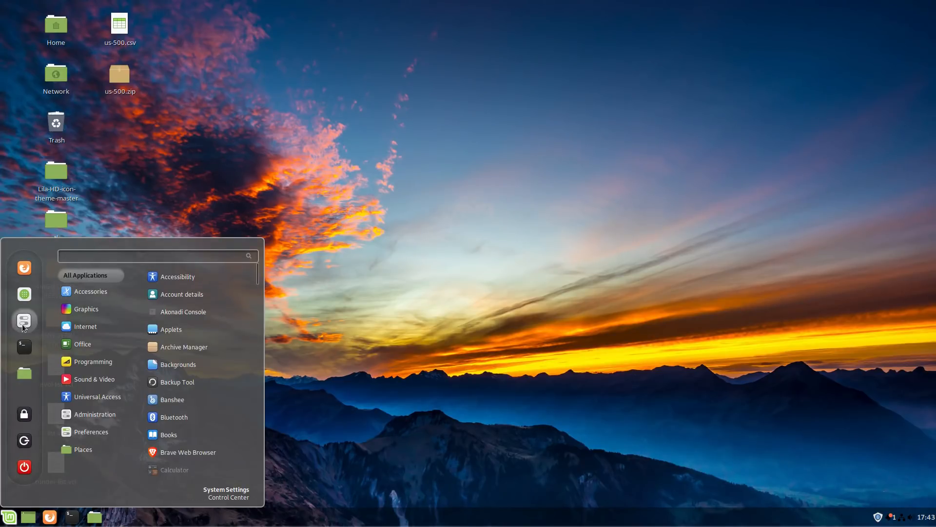
click(225, 491)
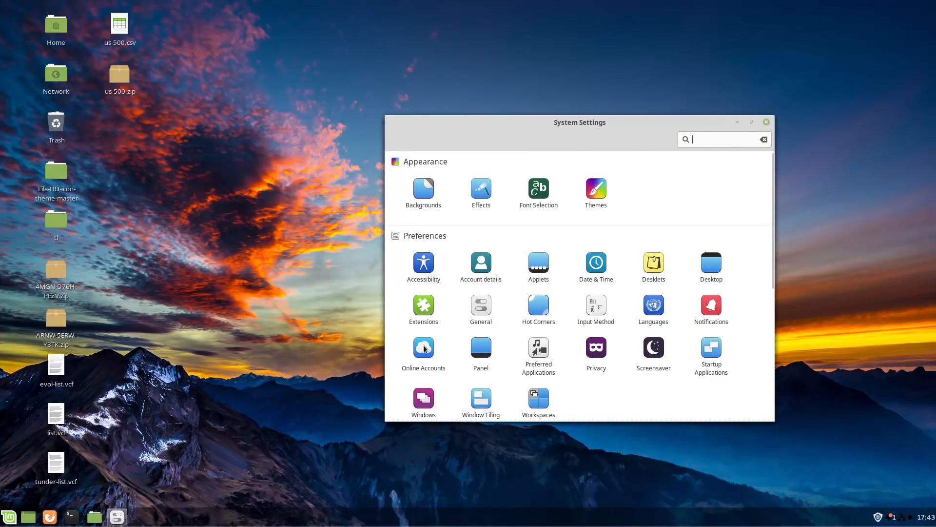
Step: Show Online Accounts with its provider list (Google, Nextcloud, Facebook, Microsoft)
click(422, 351)
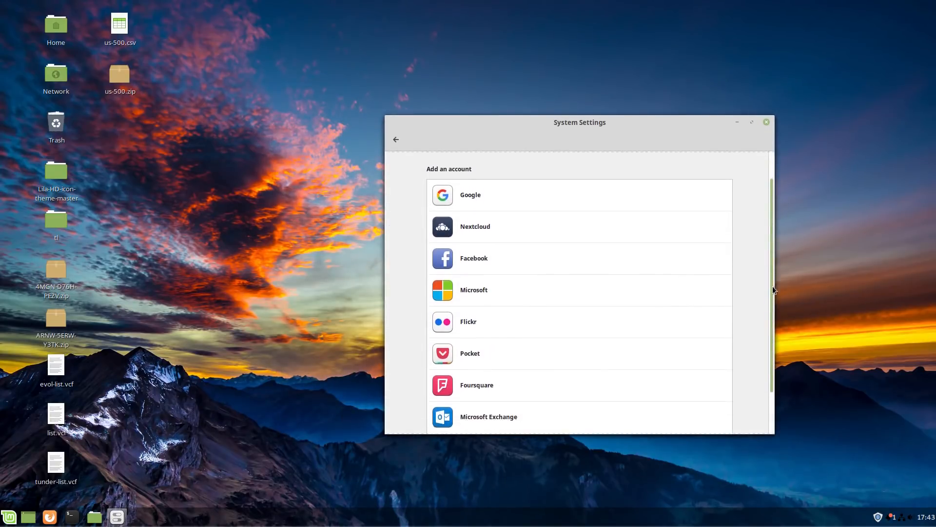
scroll(down, 3)
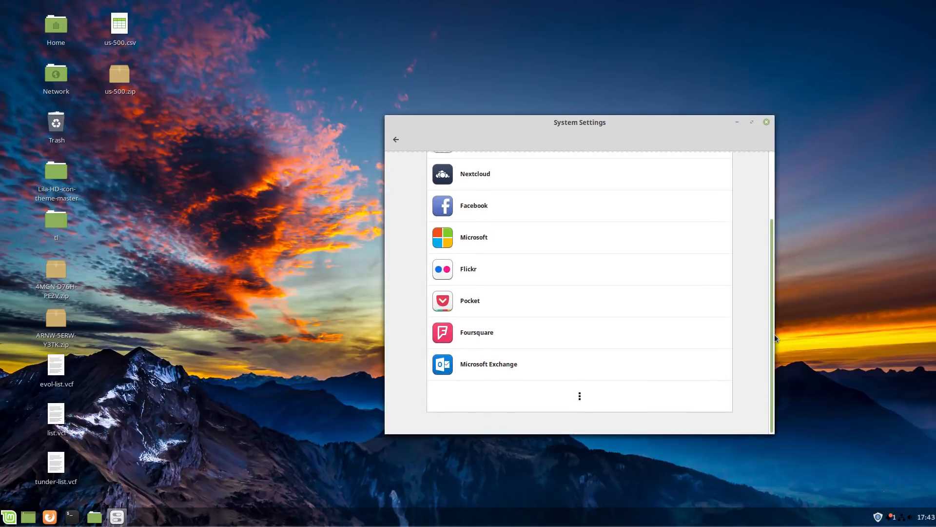
scroll(up, 3)
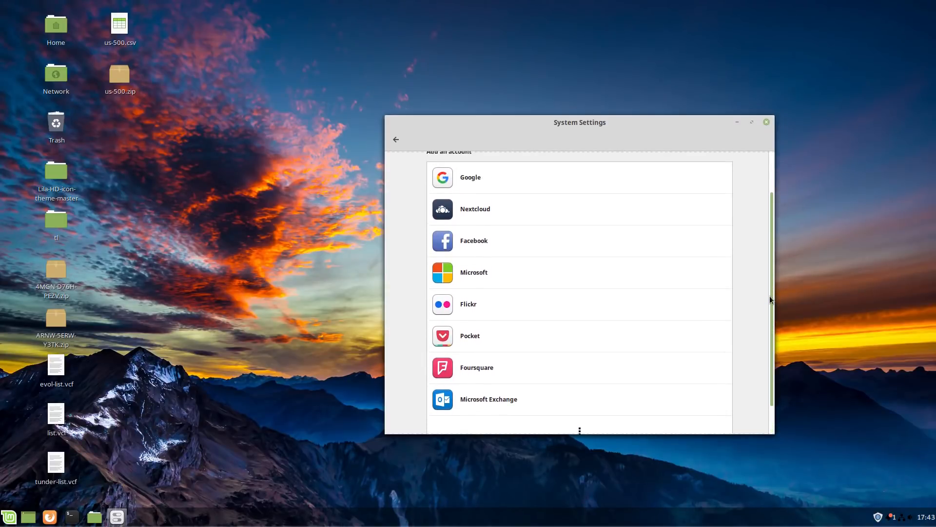
scroll(up, 3)
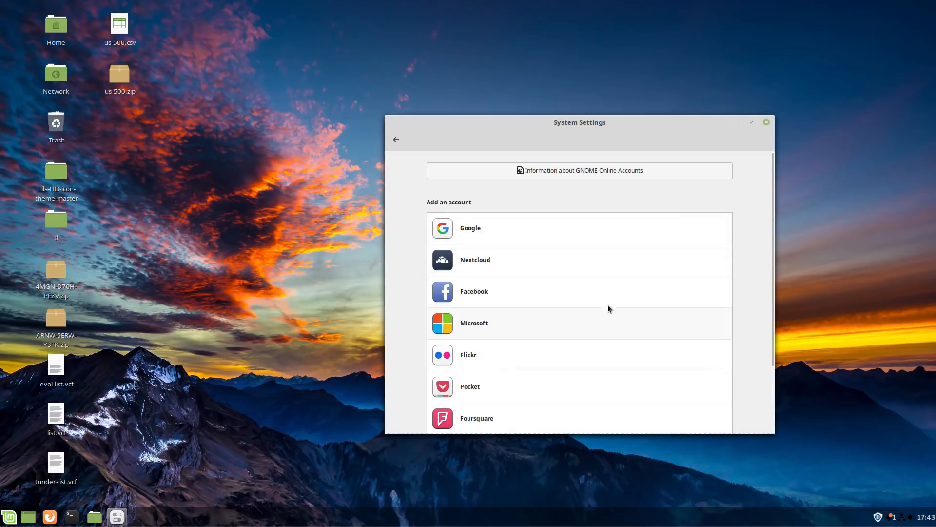
mouse_move(478, 263)
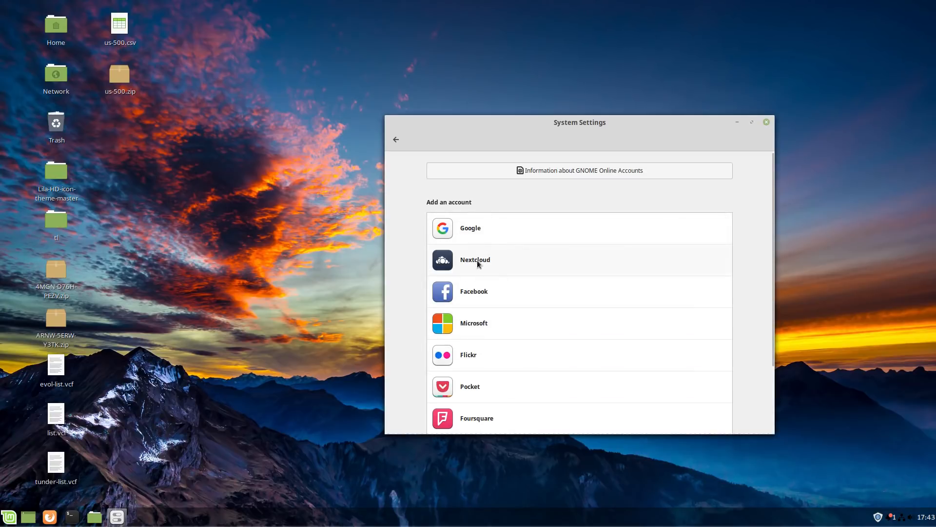
mouse_move(479, 250)
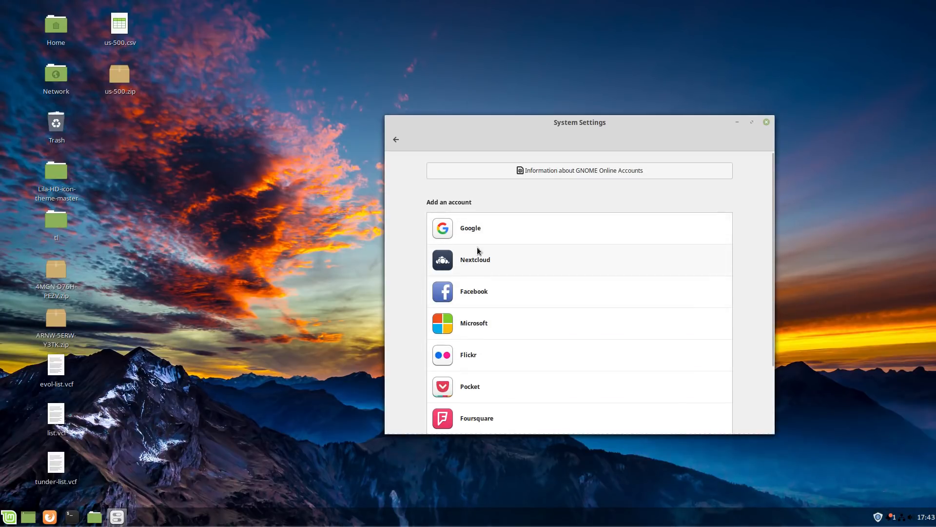
mouse_move(444, 256)
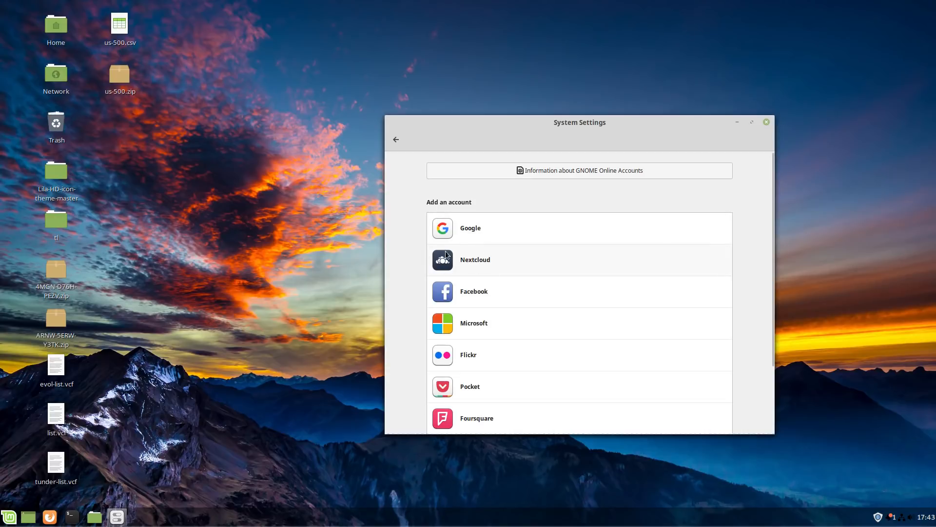
mouse_move(451, 267)
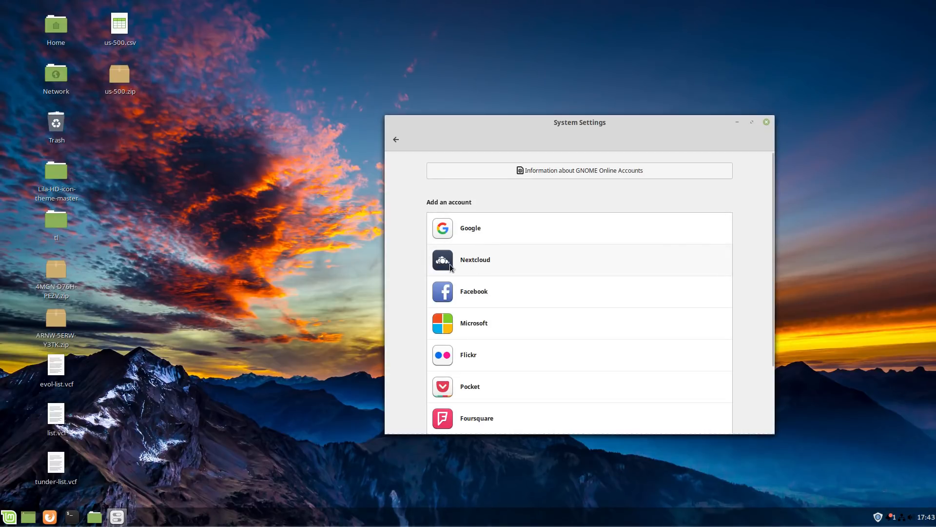
mouse_move(476, 278)
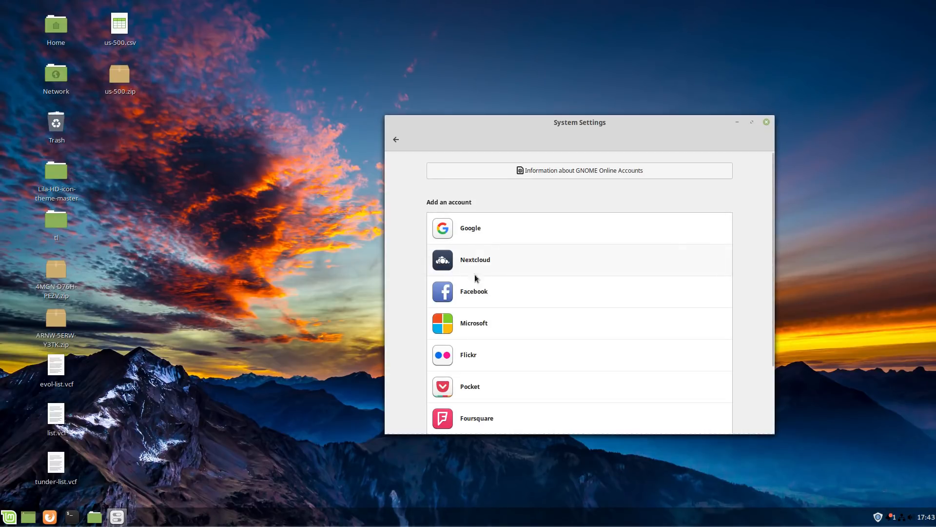
mouse_move(438, 276)
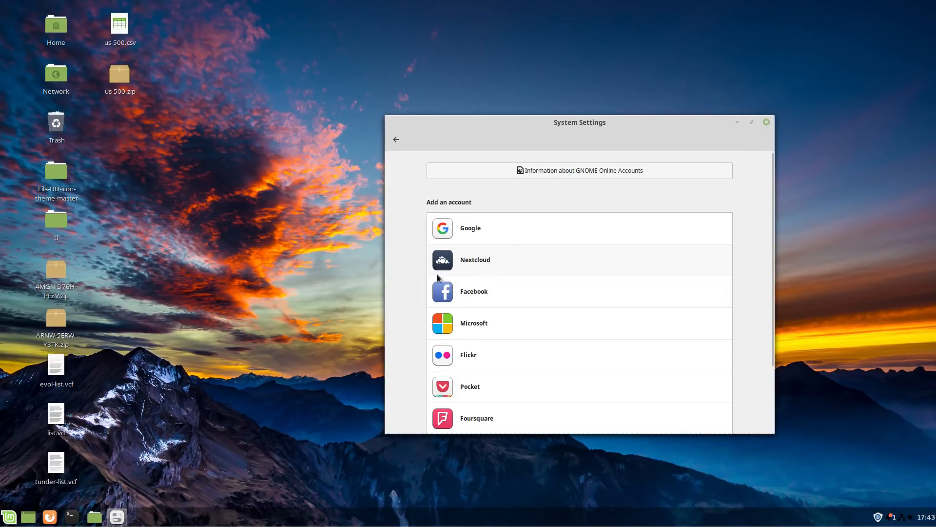
mouse_move(450, 268)
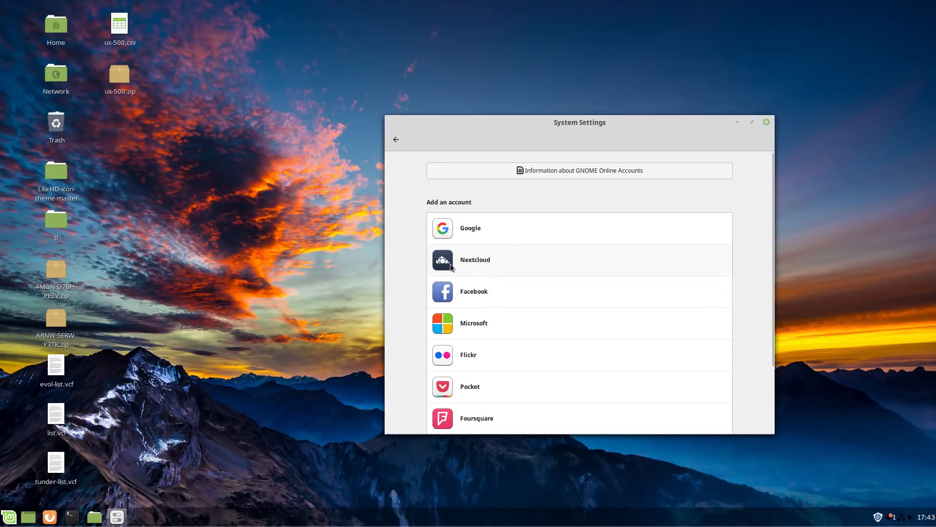
mouse_move(441, 262)
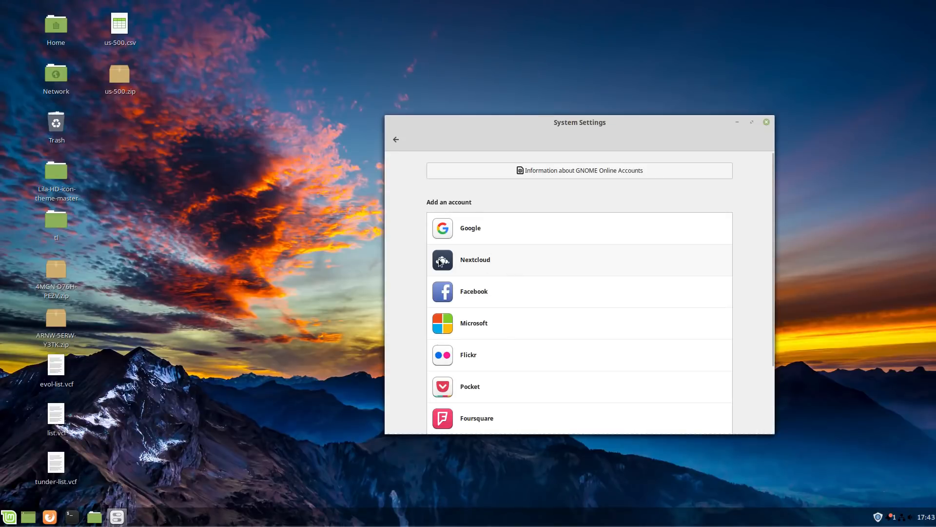
mouse_move(467, 265)
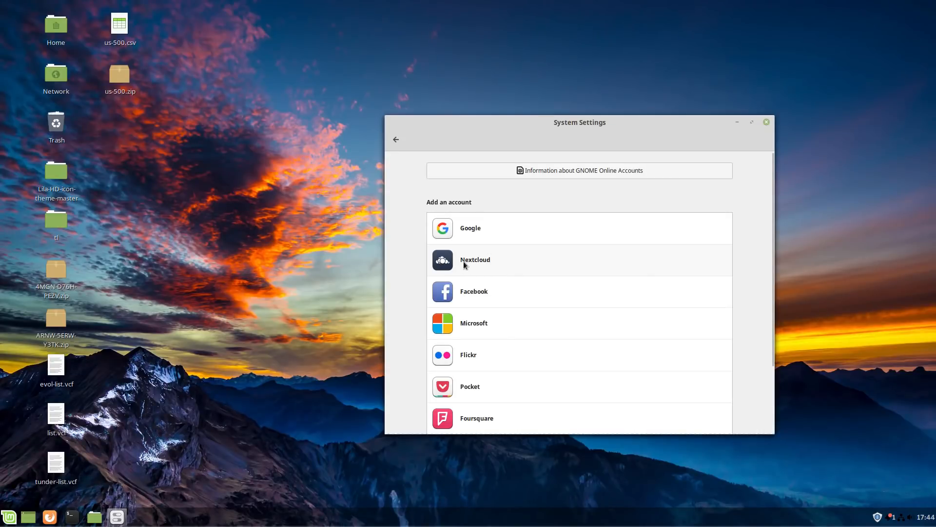
mouse_move(441, 262)
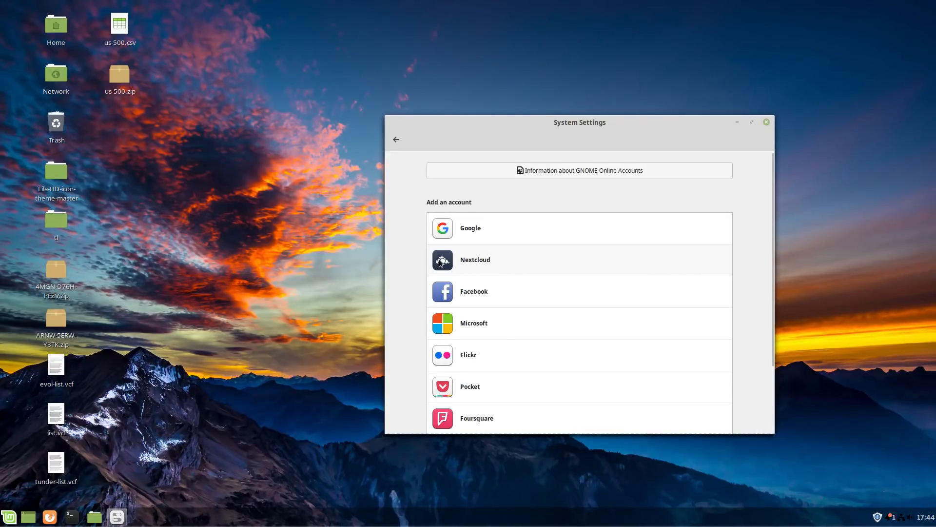
mouse_move(569, 136)
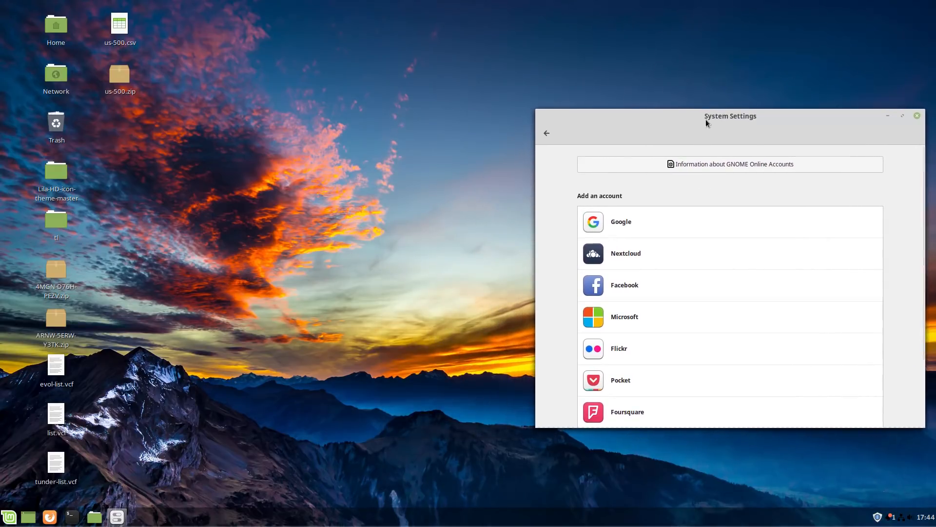
mouse_move(605, 254)
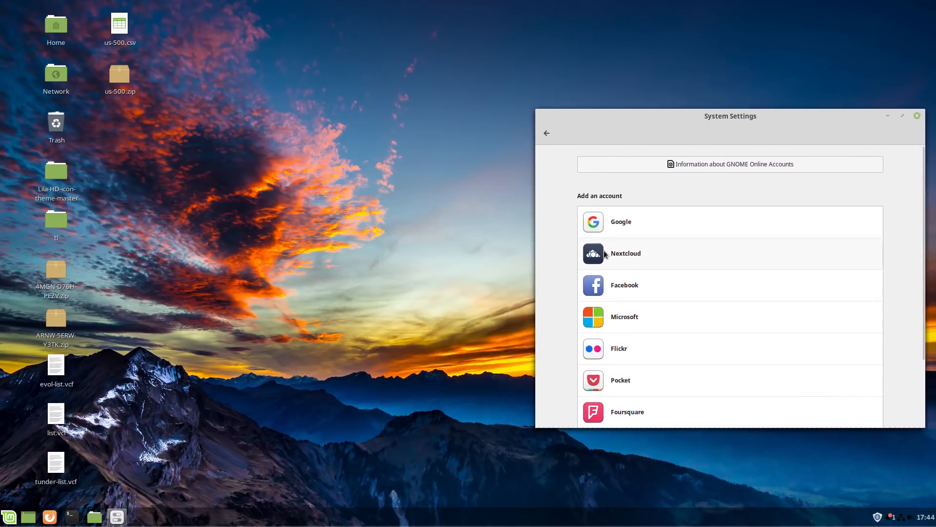
mouse_move(608, 256)
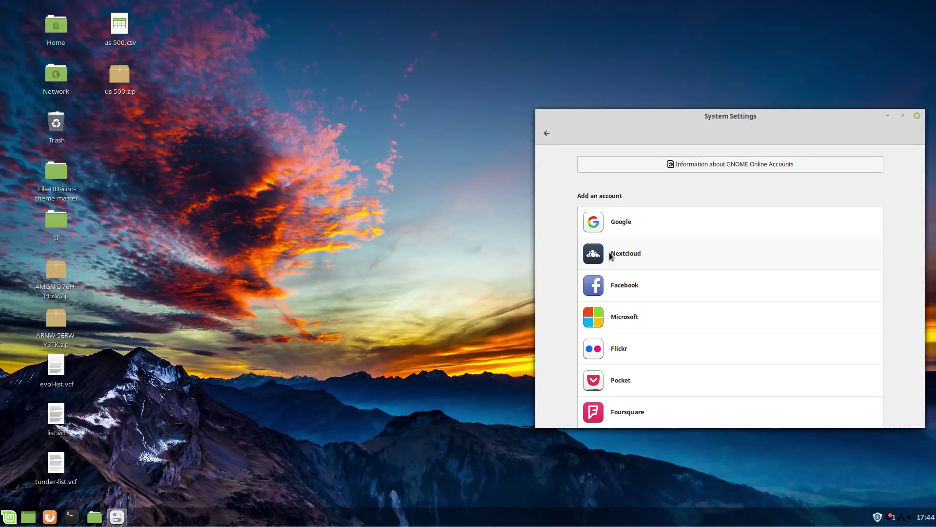
Step: Search the Cinnamon menu for contacts and 'cale' to find the Calendar app
click(9, 517)
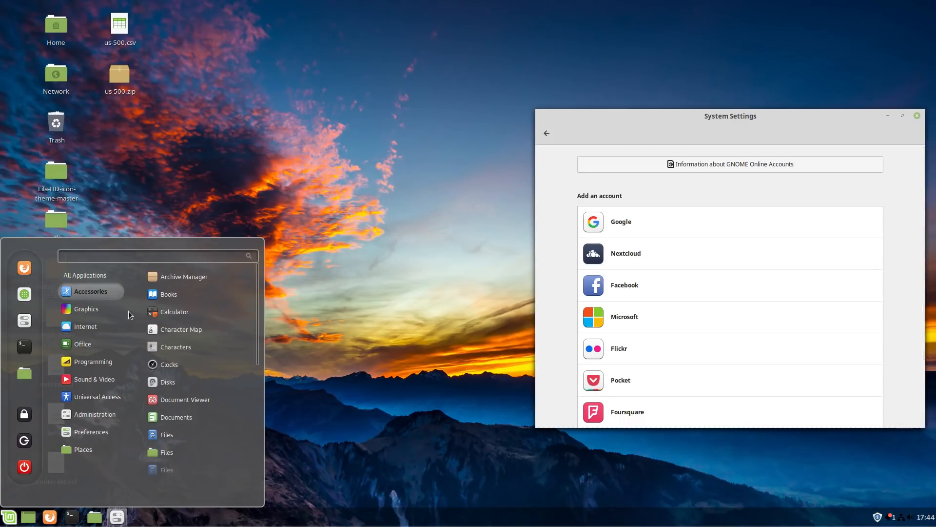
mouse_move(176, 416)
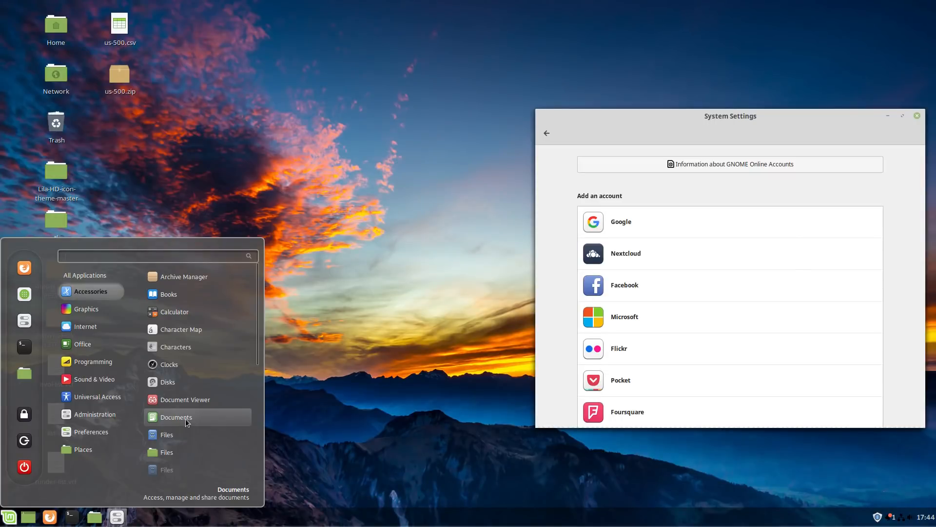
mouse_move(165, 416)
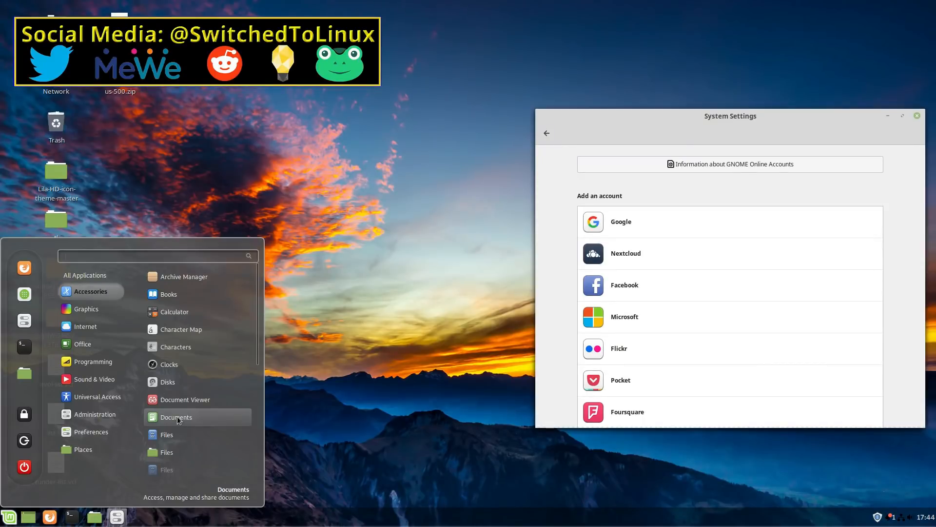
mouse_move(186, 399)
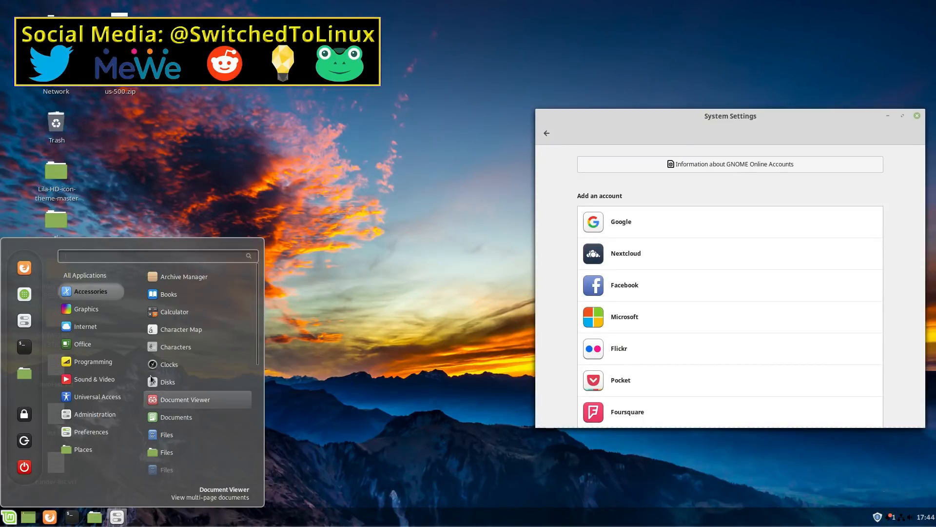
click(86, 325)
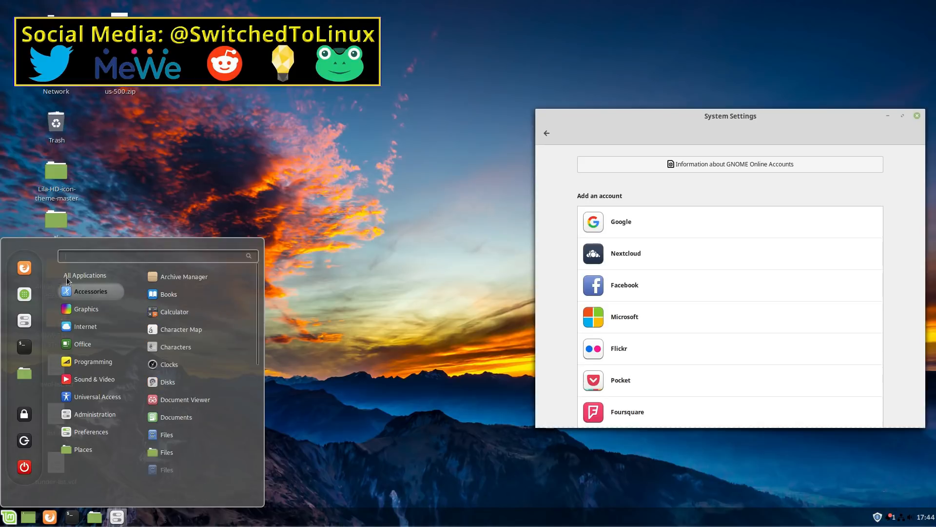
text(con)
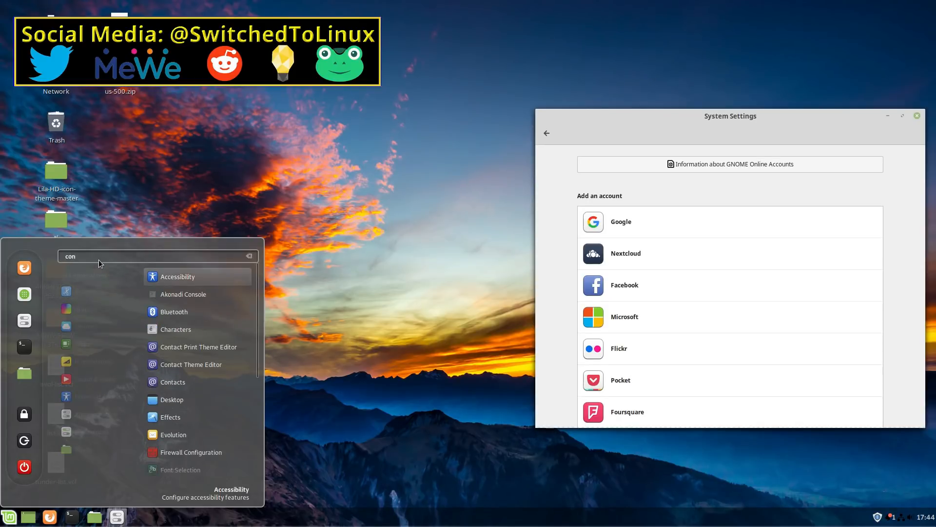
text(ta)
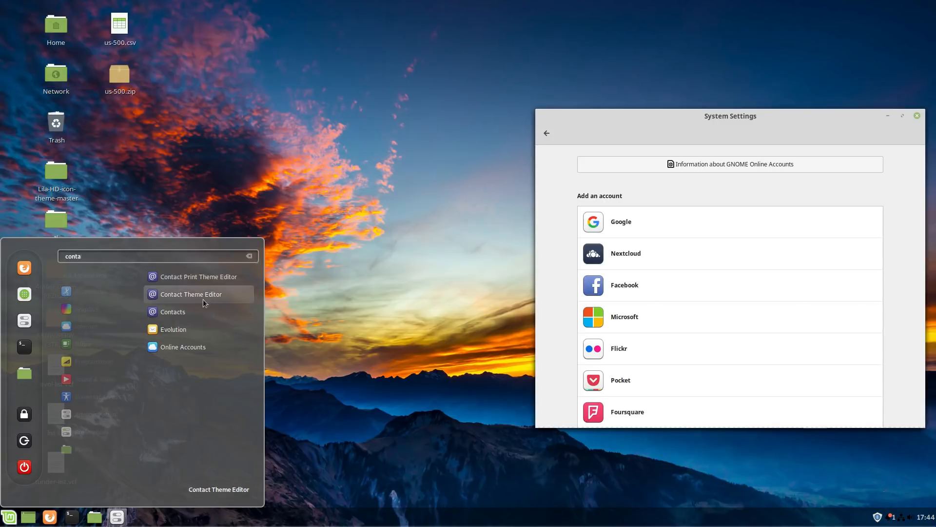
mouse_move(172, 311)
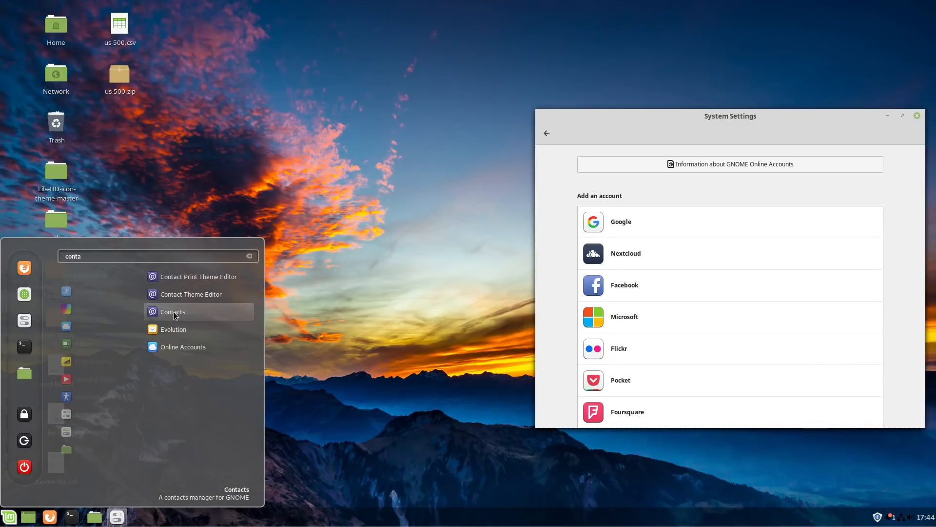
mouse_move(191, 335)
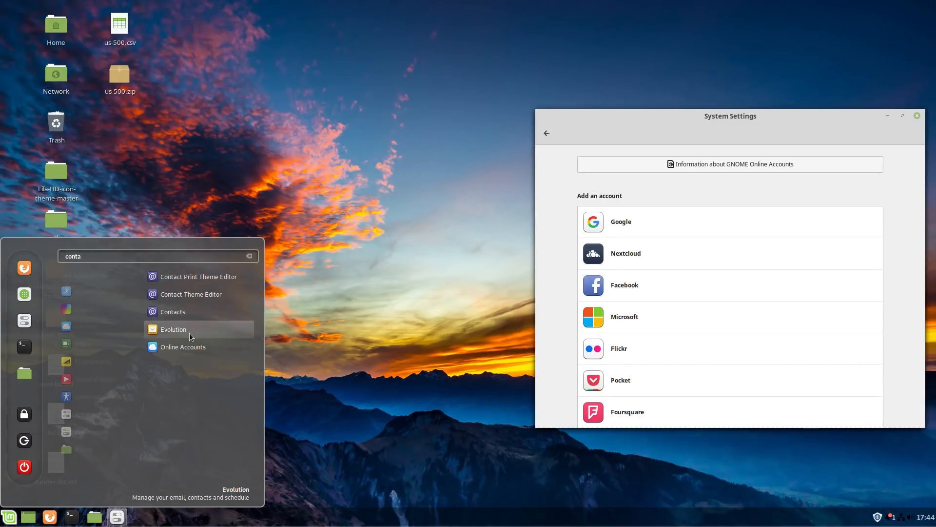
mouse_move(145, 257)
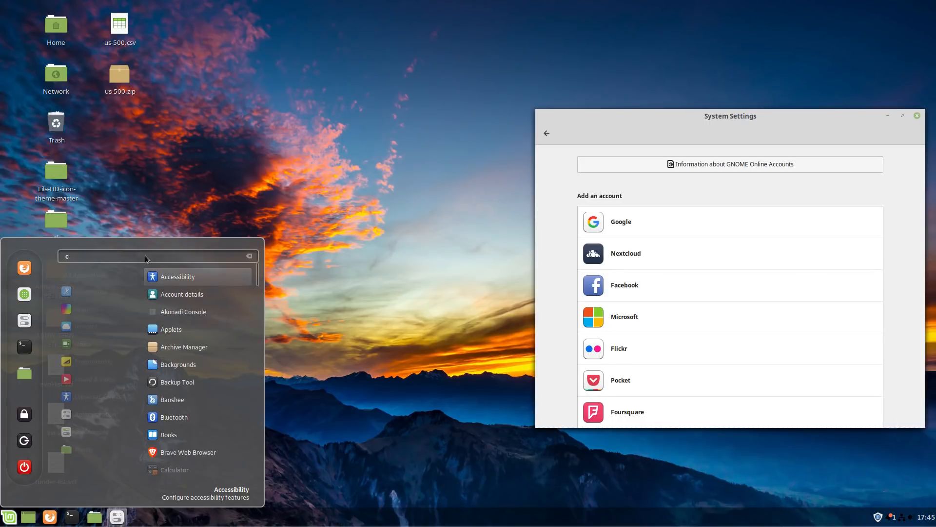
text(ale)
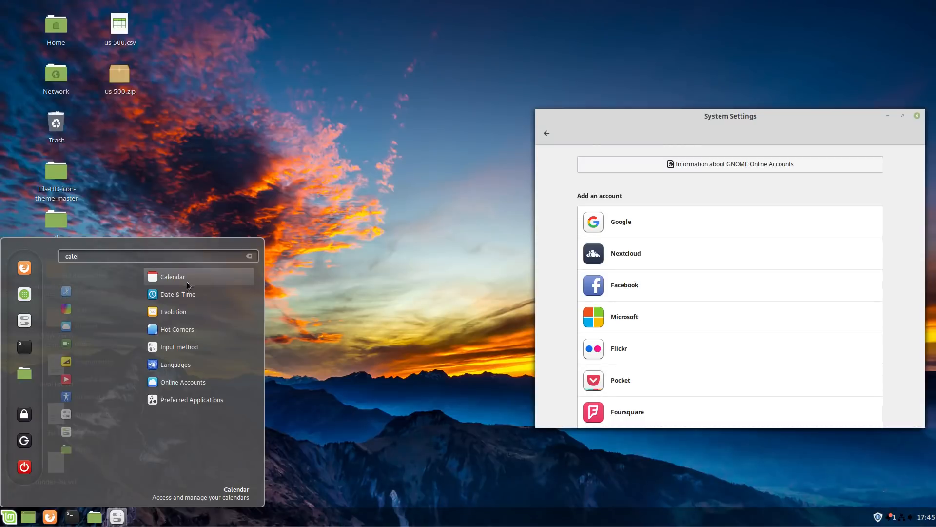
Step: Launch Calendar (April 2019) and Contacts, minimize them, and head for Evolution in the menu
click(174, 276)
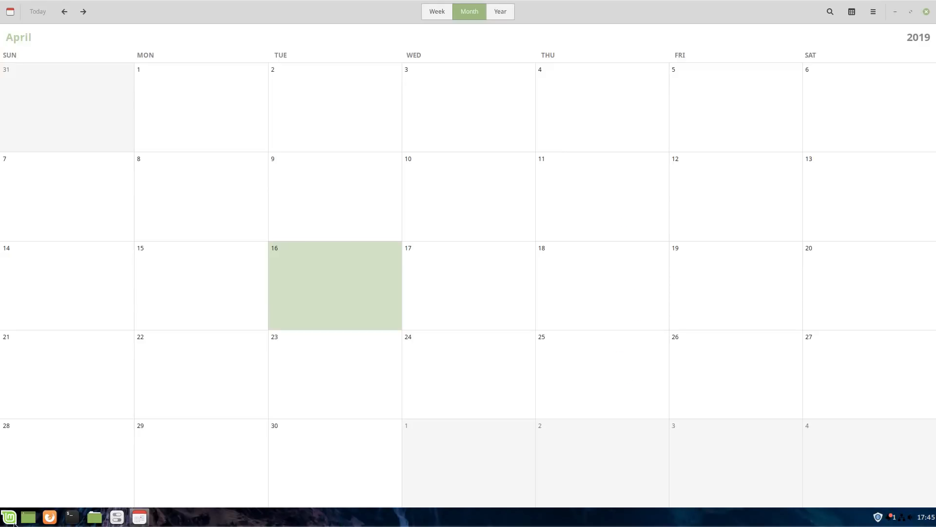
click(8, 517)
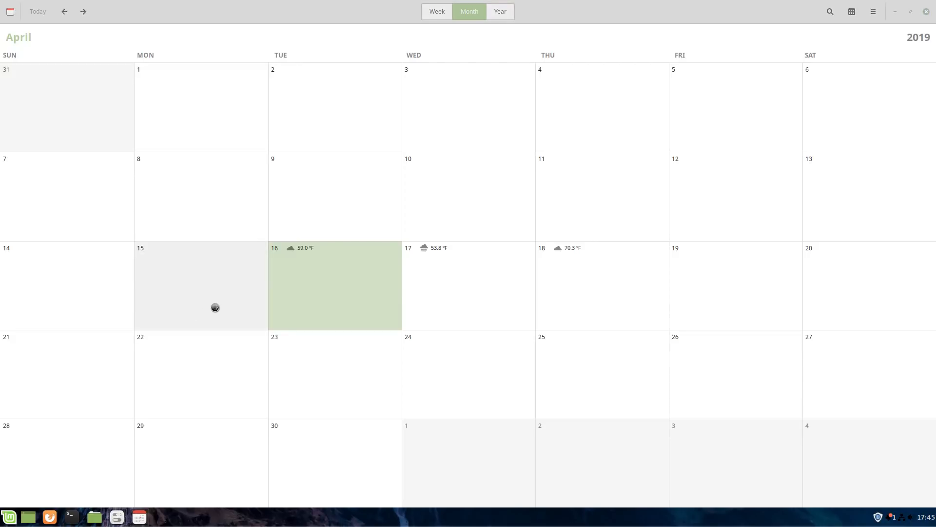
click(161, 516)
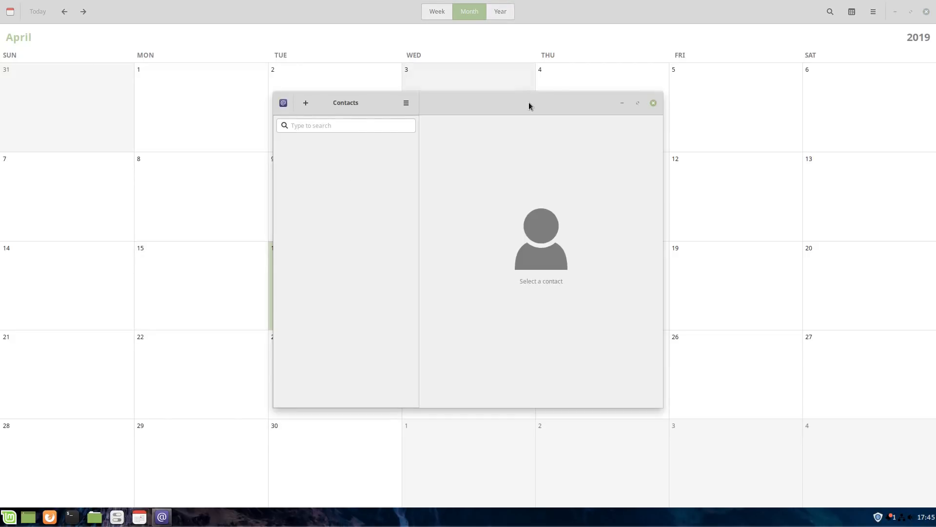
click(653, 103)
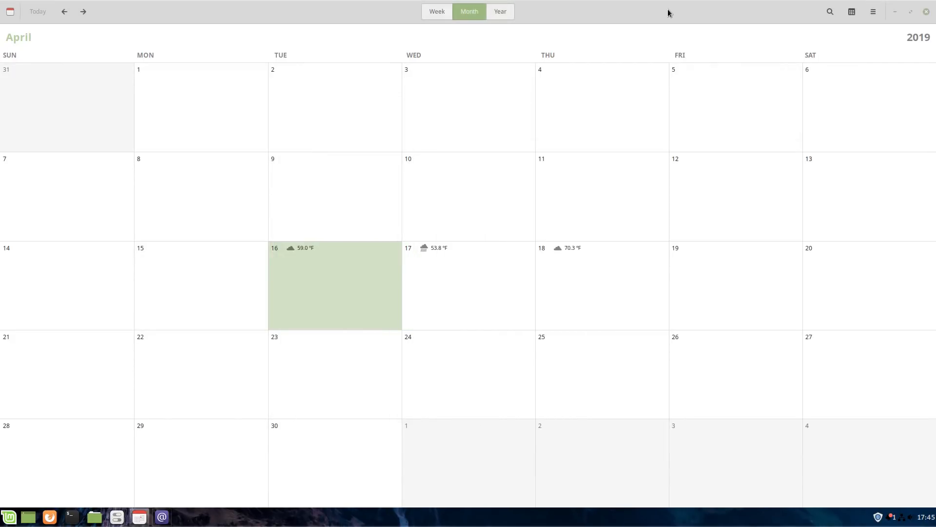
mouse_move(728, 57)
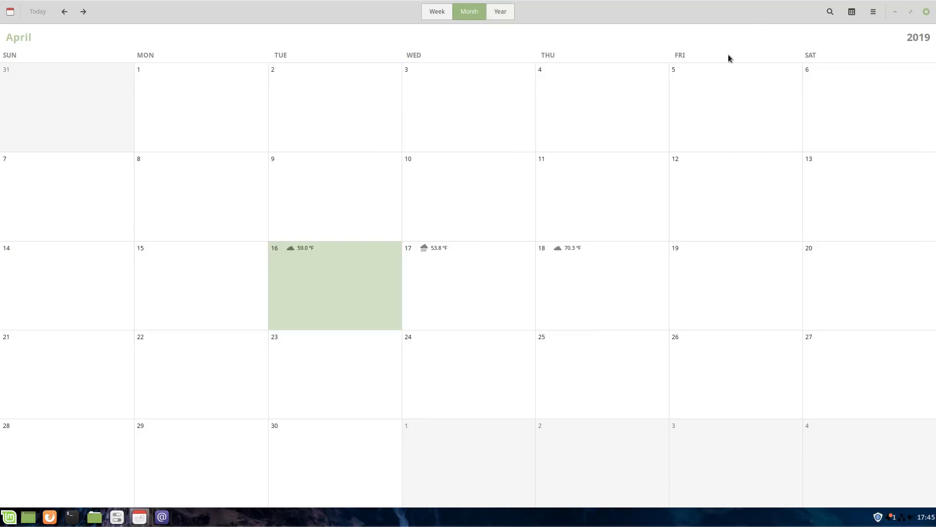
click(161, 517)
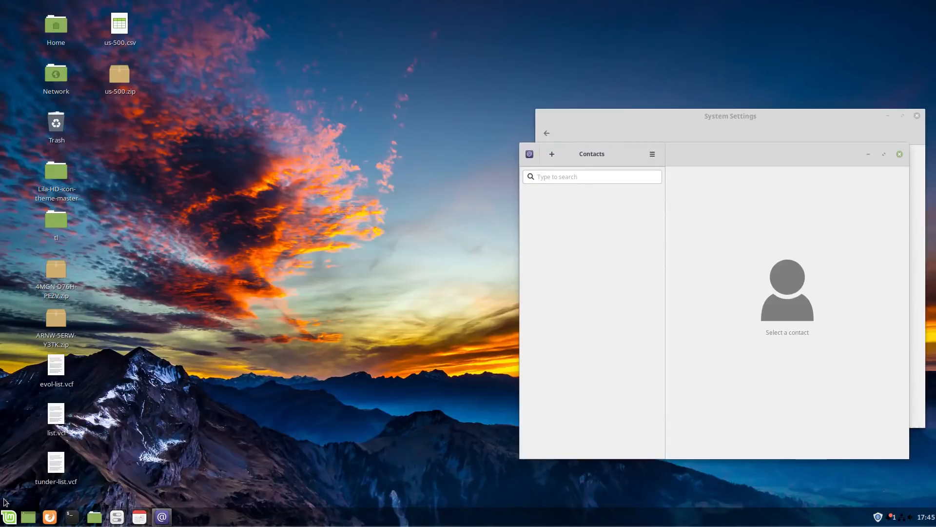
click(9, 517)
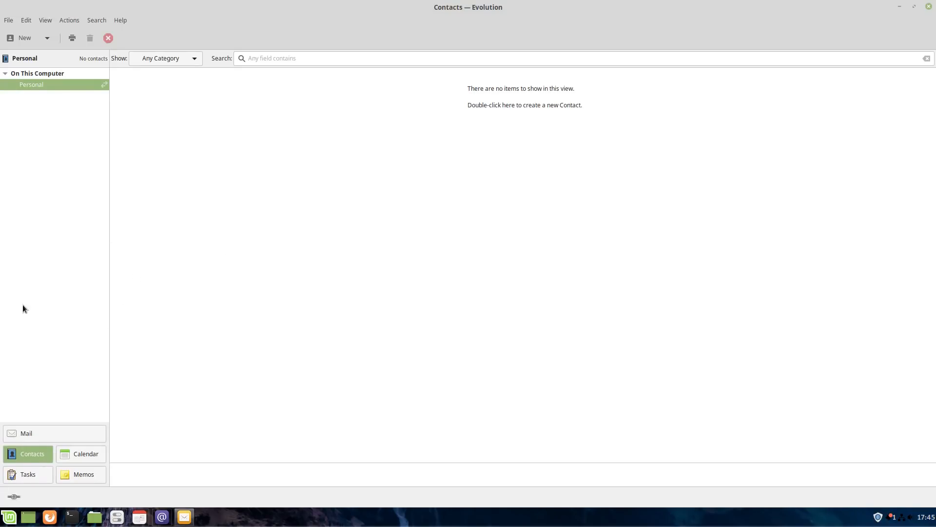
Step: Review Evolution's empty Personal address book and calendar views, then close Evolution
click(86, 454)
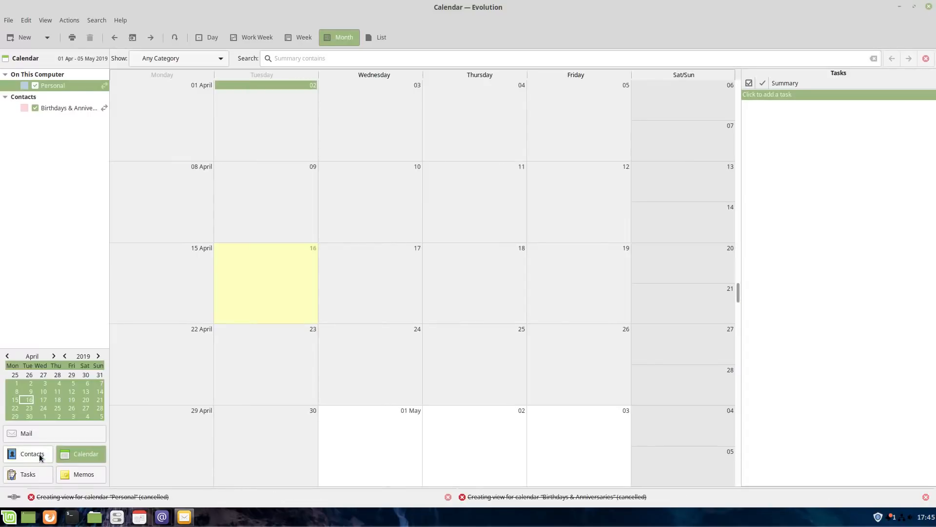
click(31, 453)
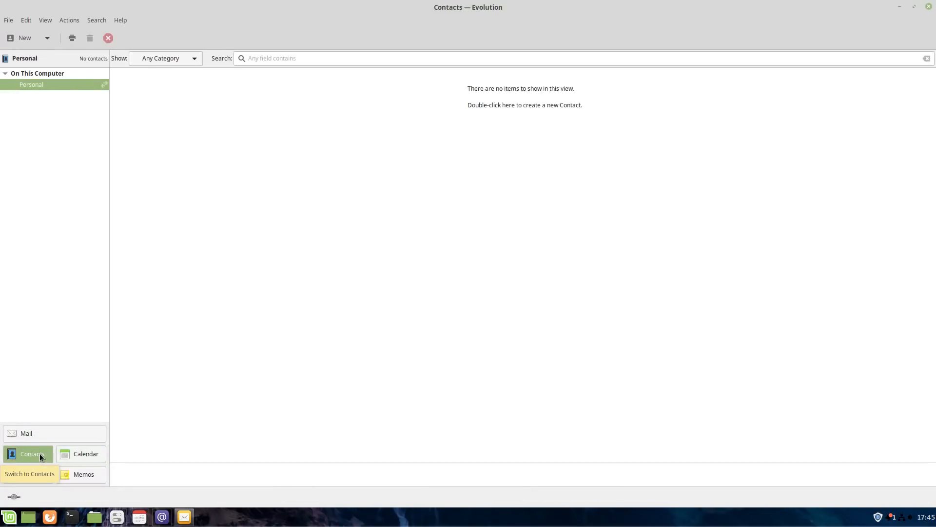
mouse_move(85, 145)
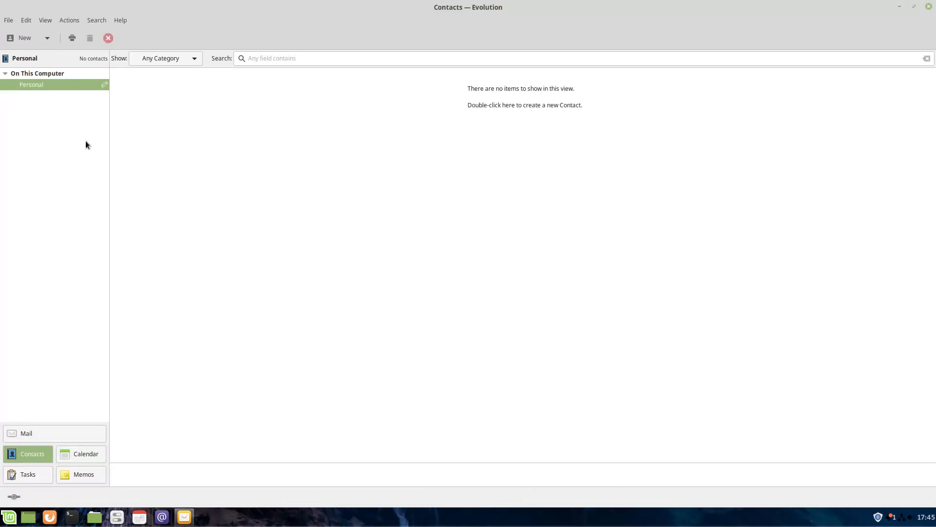
right_click(31, 84)
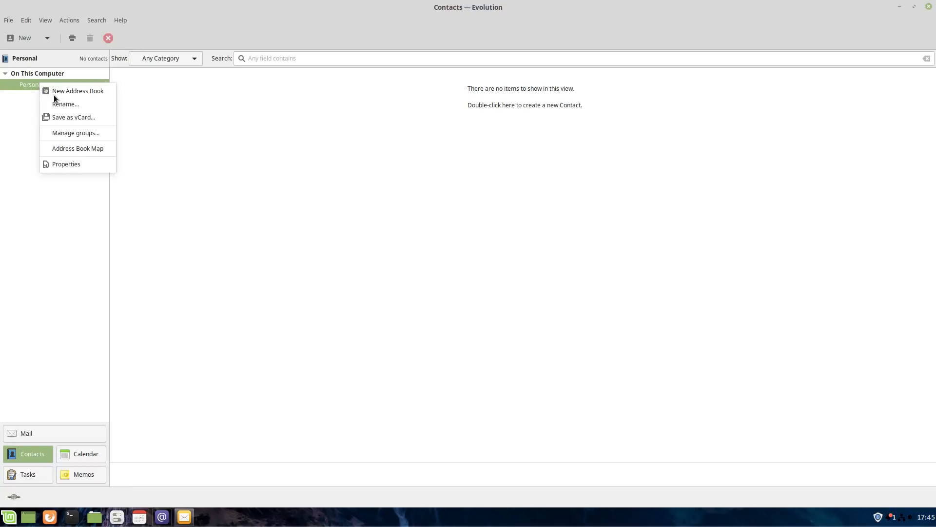
mouse_move(38, 420)
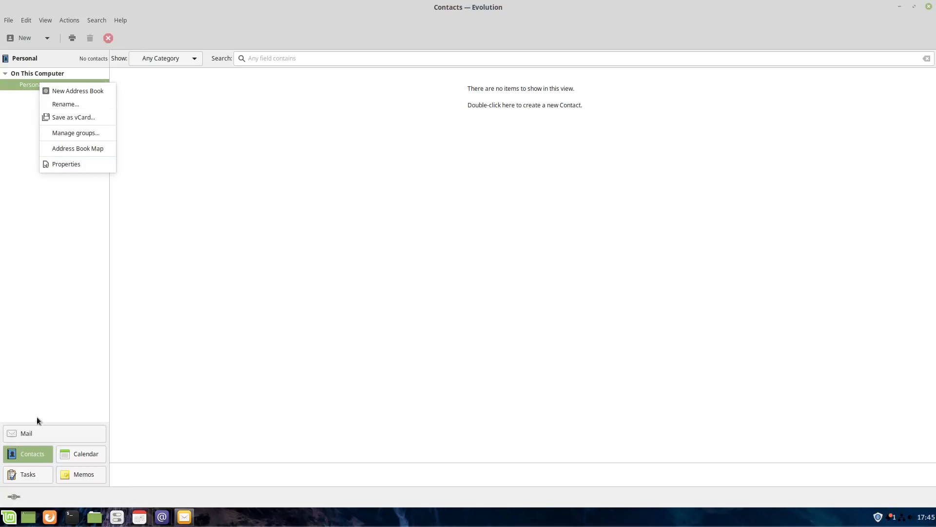
click(86, 453)
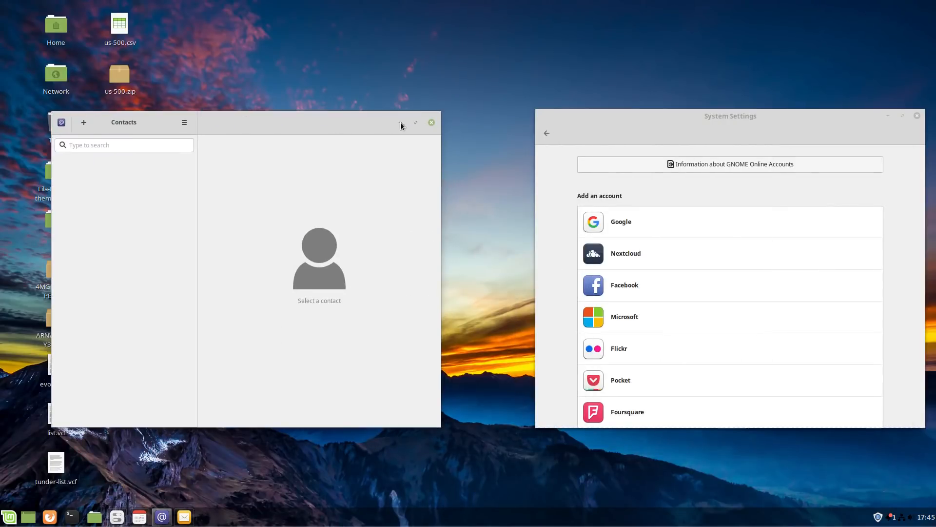
click(431, 122)
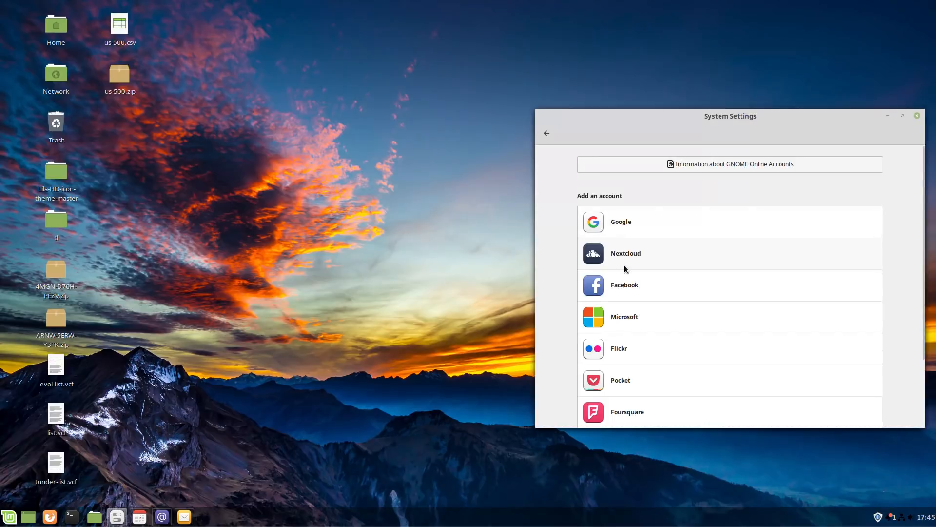
click(625, 253)
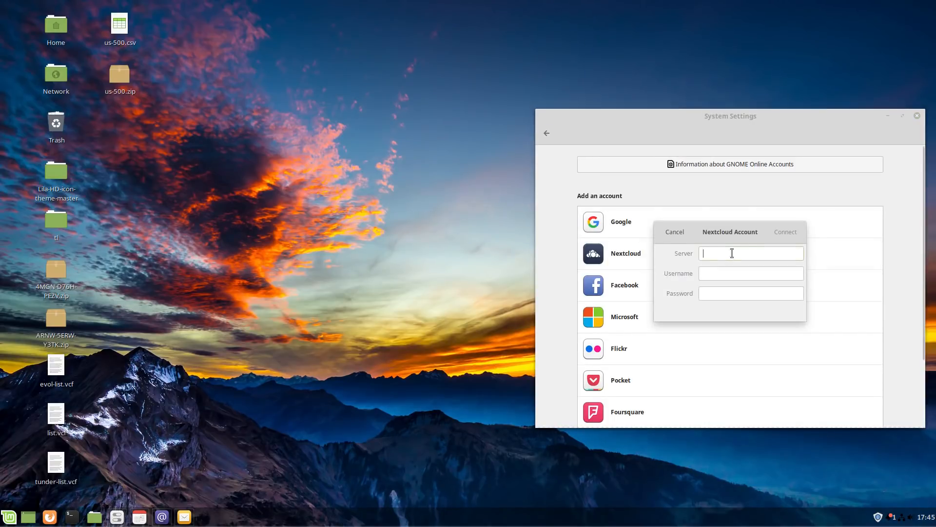
mouse_move(732, 252)
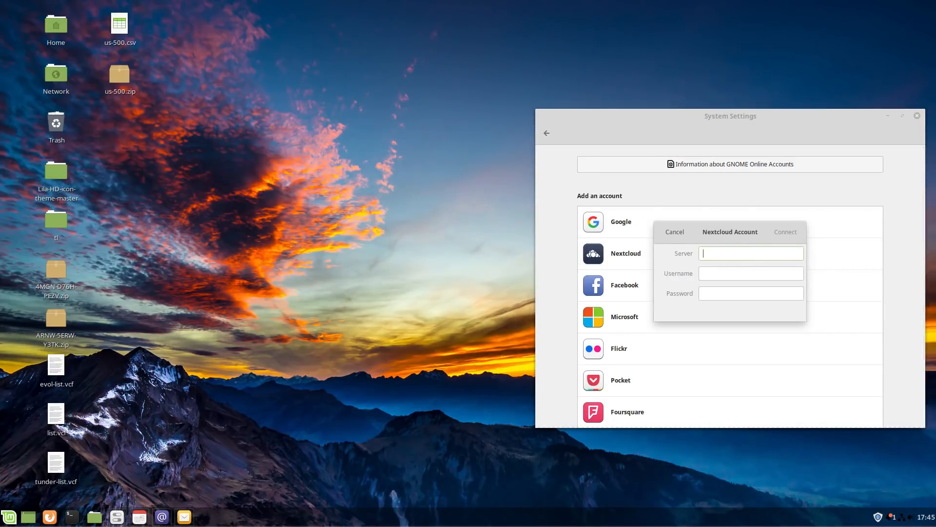
text(https://)
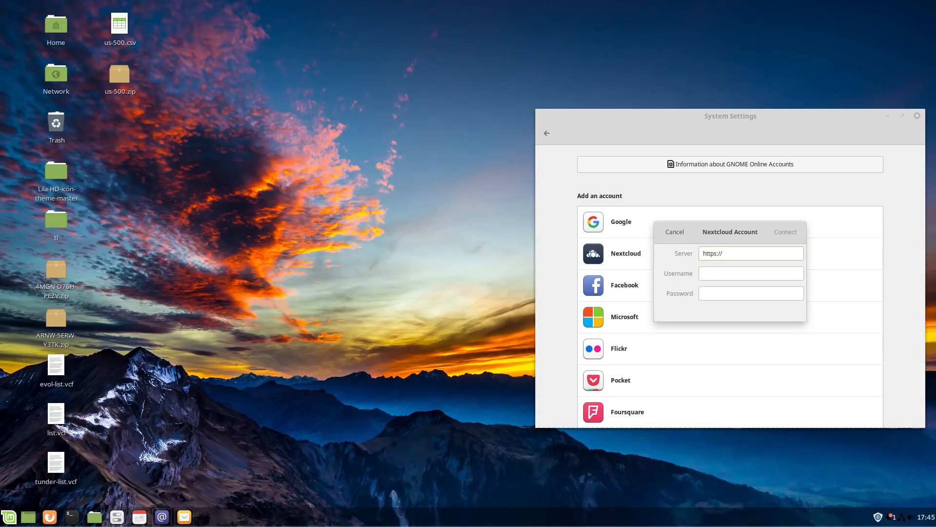
text(tlml.link)
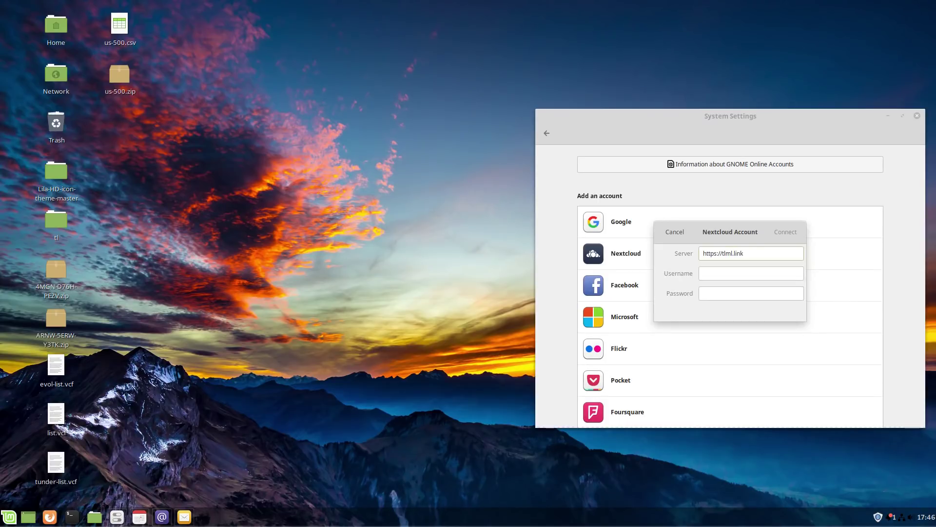
text(Tes)
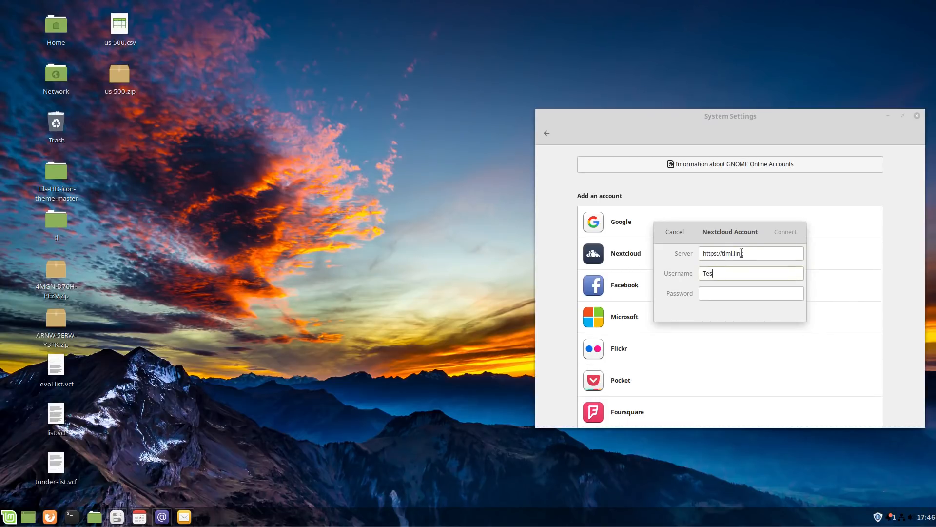
text(tUser)
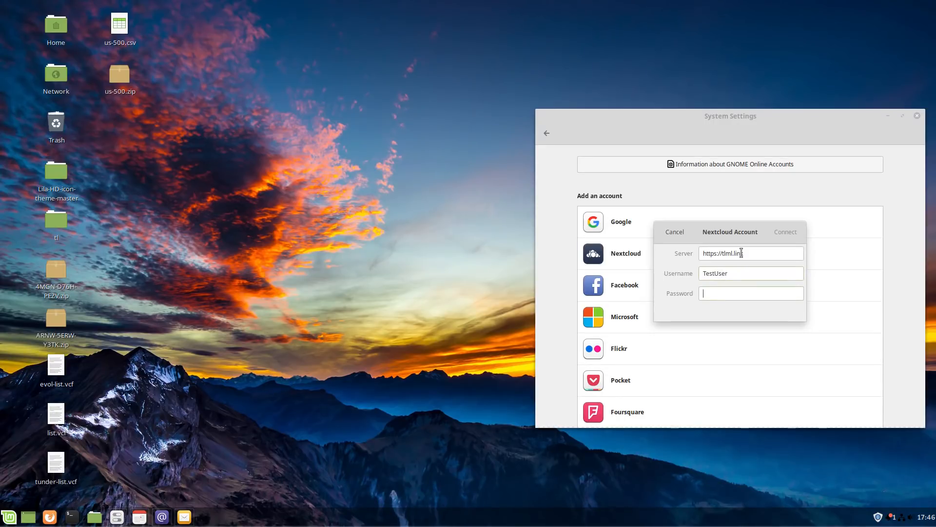
text(••)
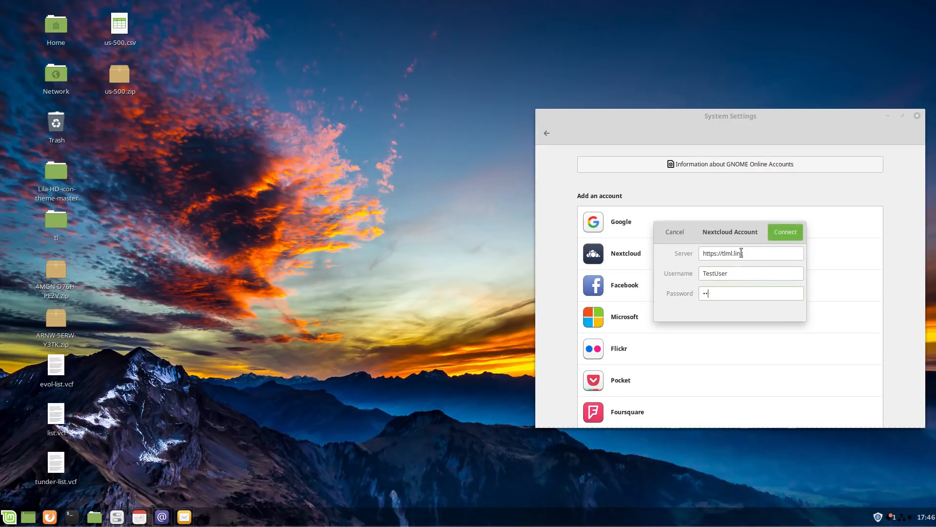
text(*)
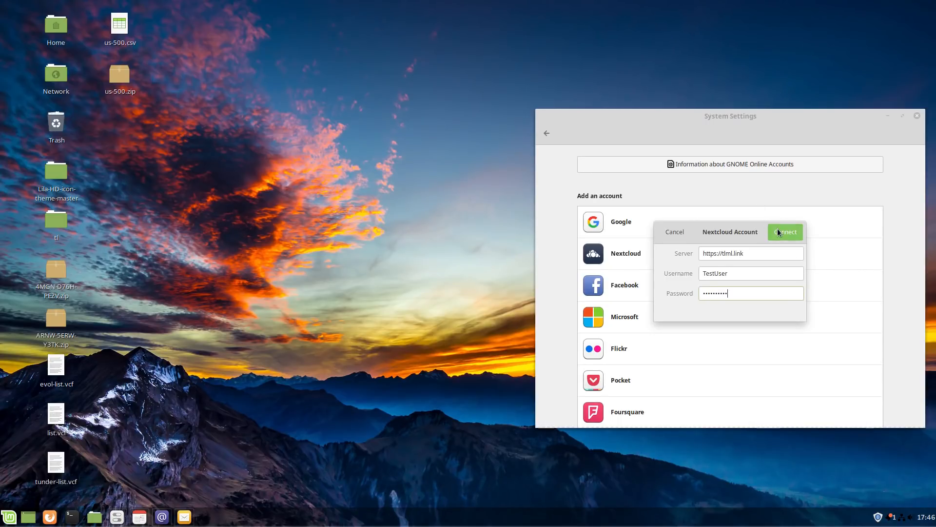
Step: Connect the TestUser Nextcloud account with Calendar, Contacts, Documents and Files enabled
click(784, 232)
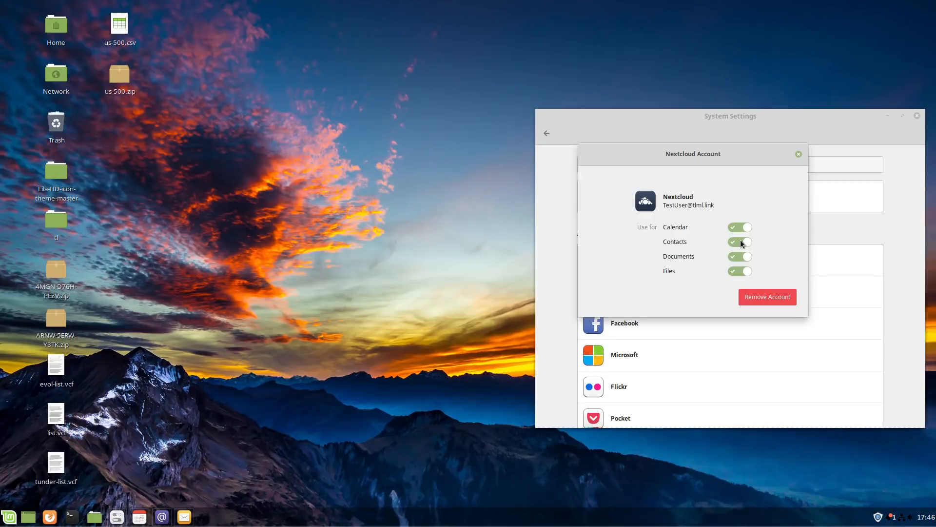
mouse_move(743, 263)
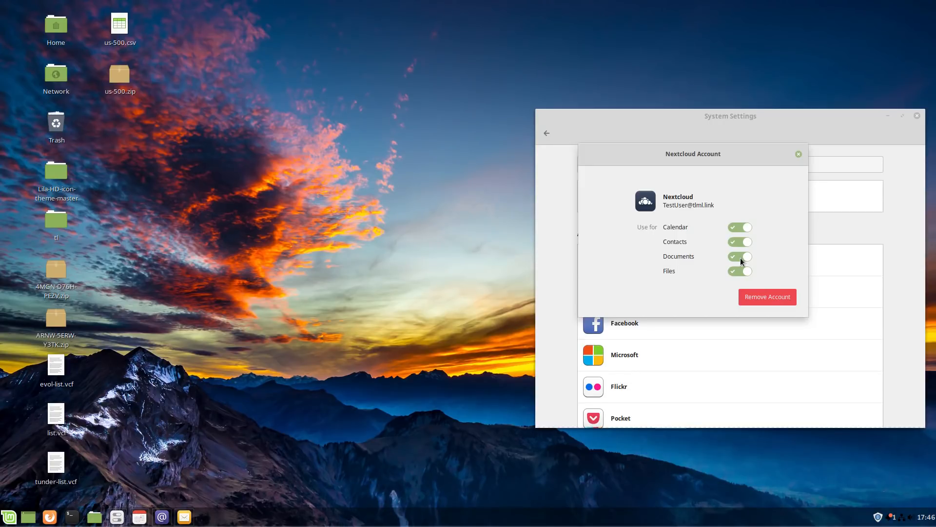
mouse_move(744, 274)
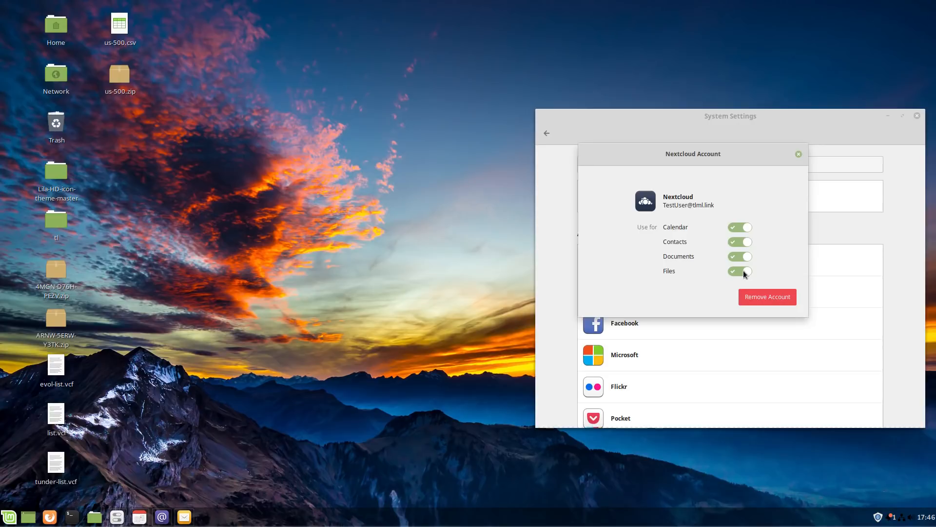
mouse_move(740, 270)
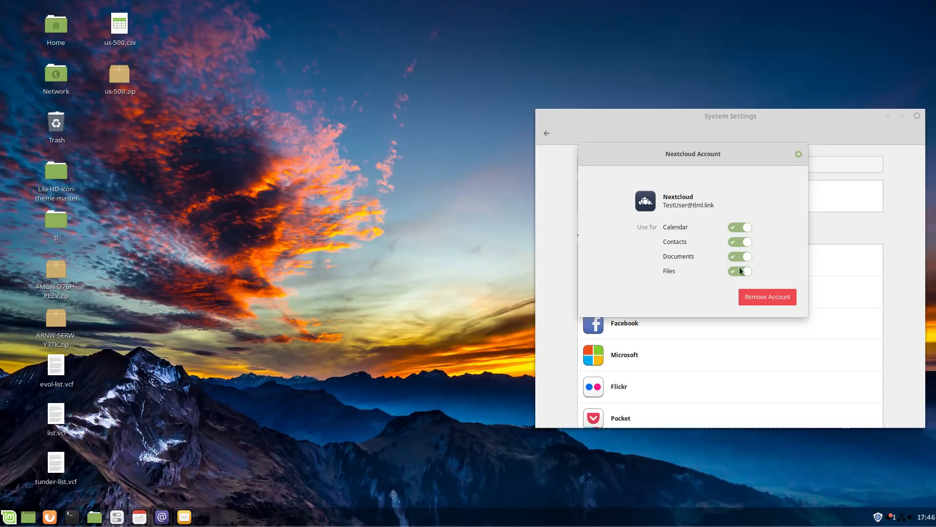
mouse_move(754, 256)
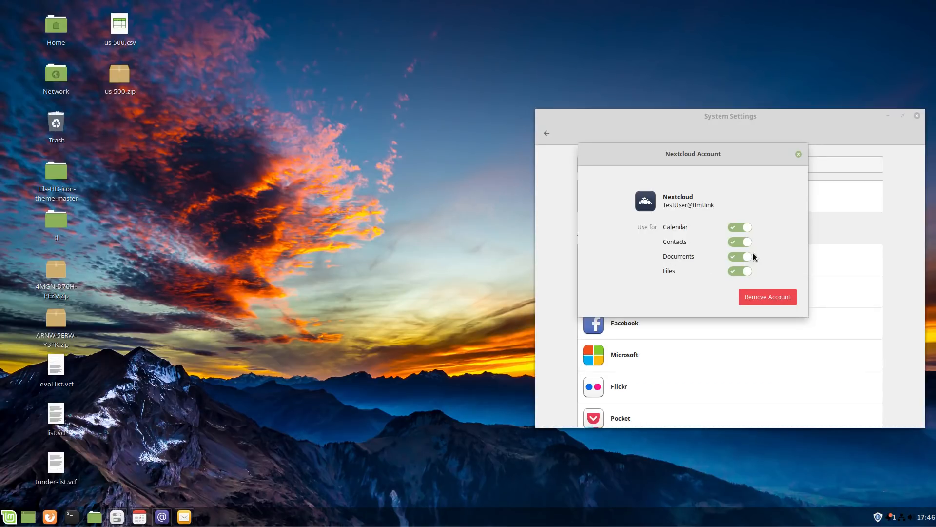
mouse_move(771, 267)
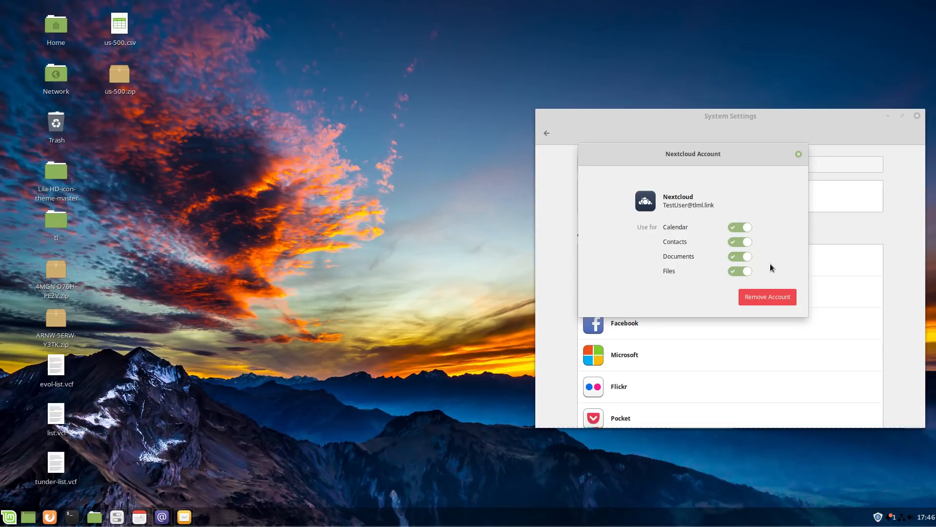
mouse_move(769, 261)
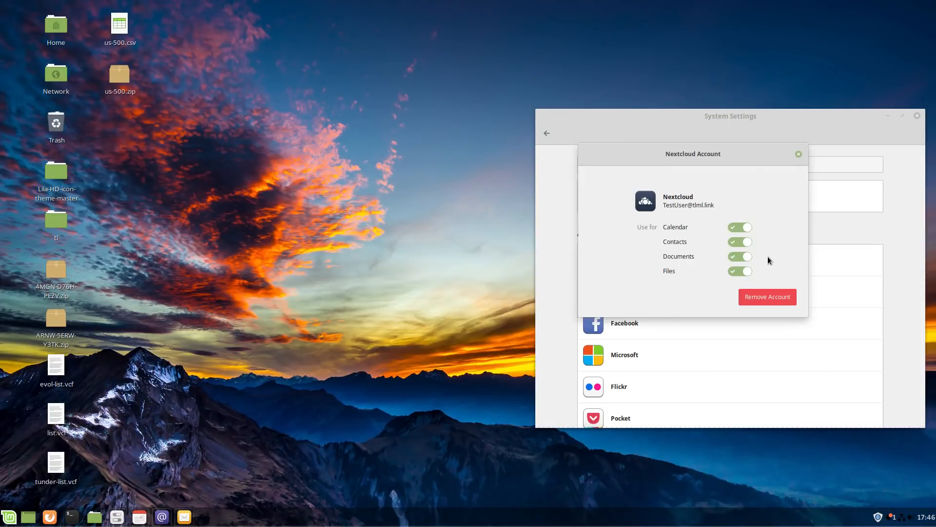
mouse_move(823, 192)
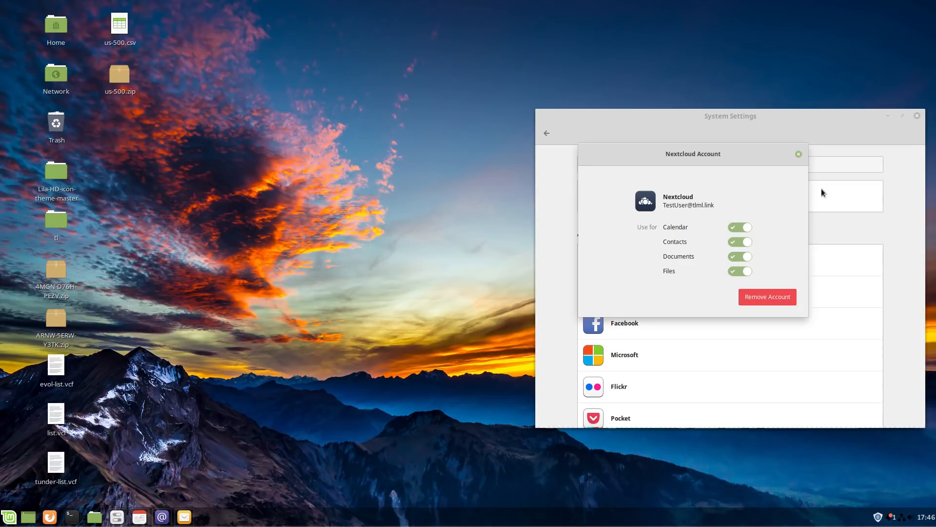
mouse_move(728, 267)
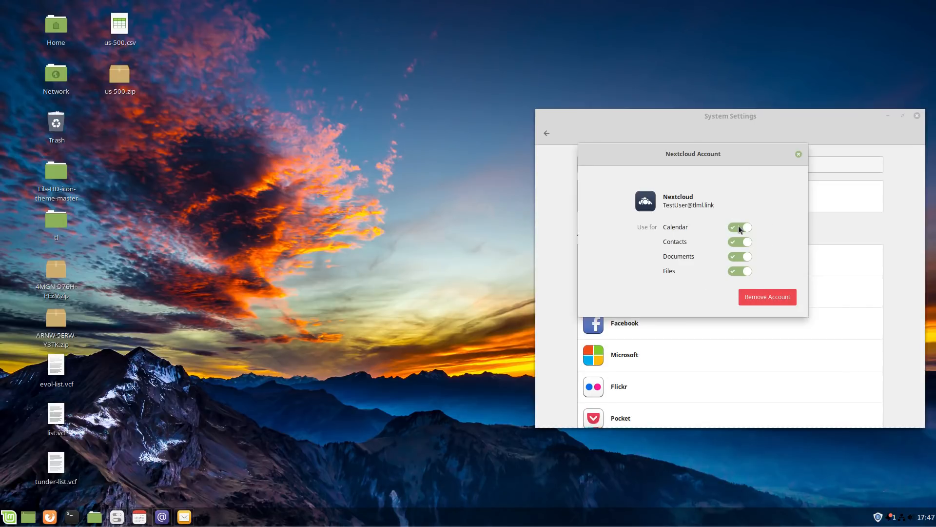
click(739, 228)
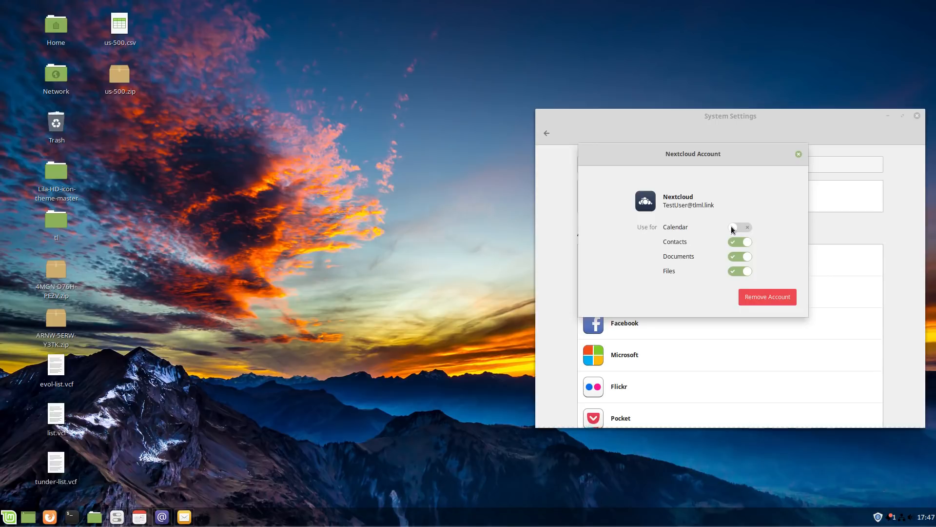
click(738, 227)
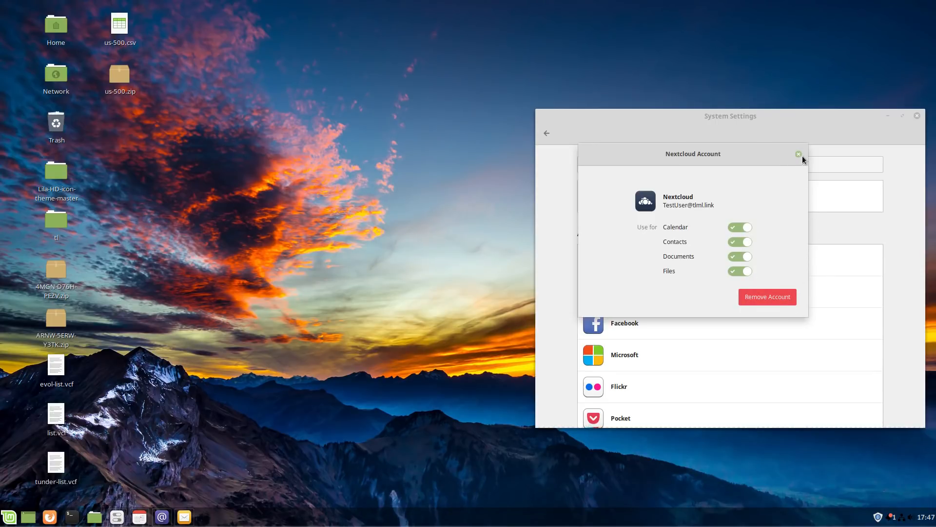
click(798, 154)
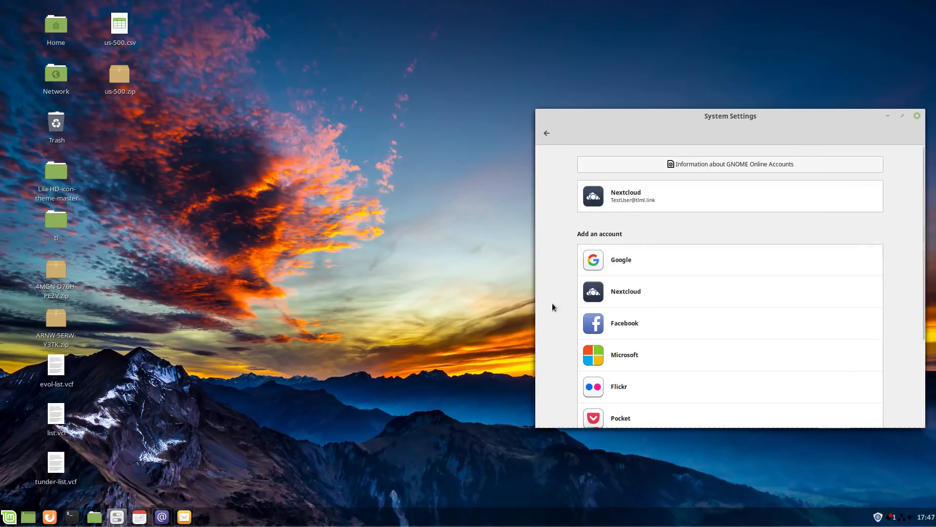
Step: Confirm Test User appears in the synced GNOME Contacts list, then close Contacts
click(162, 517)
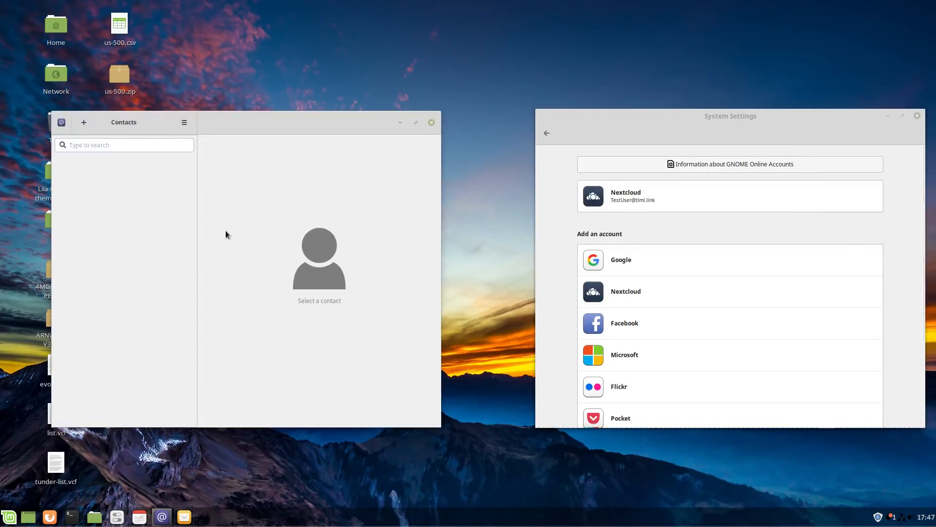
mouse_move(211, 229)
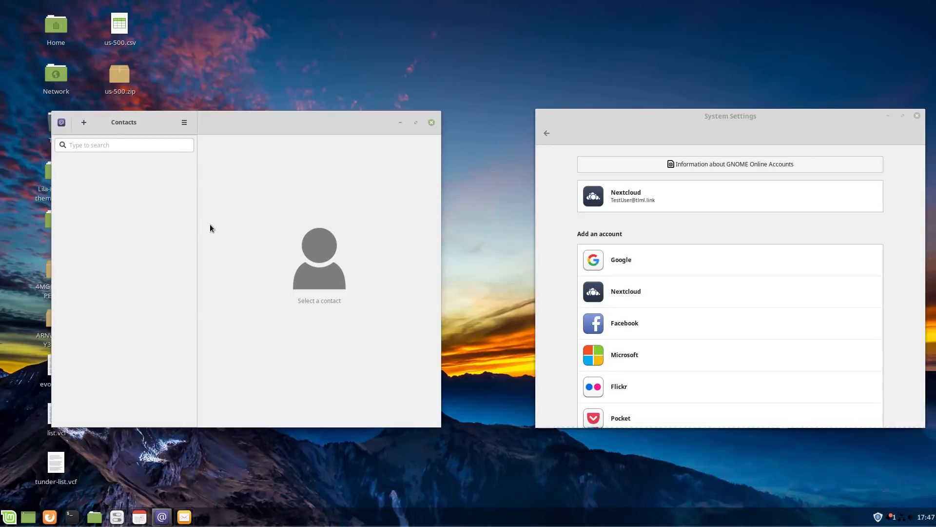
mouse_move(394, 99)
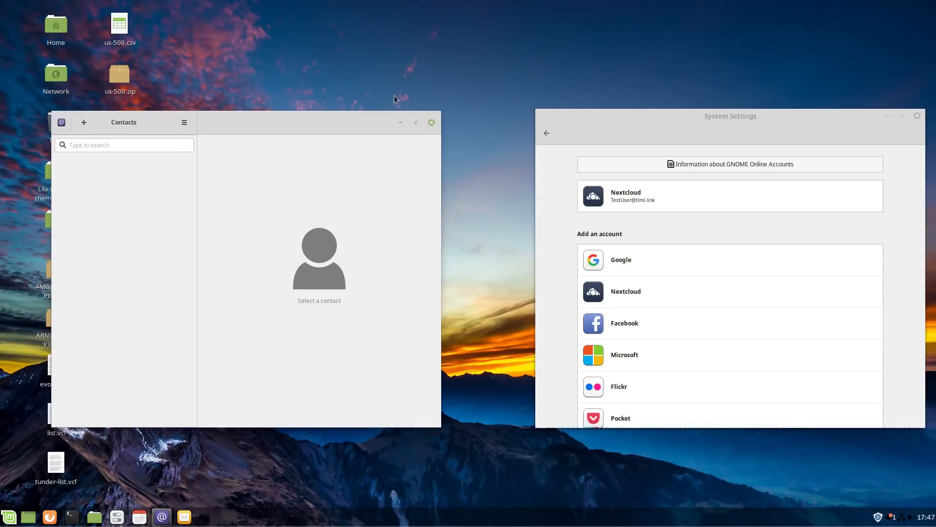
click(9, 516)
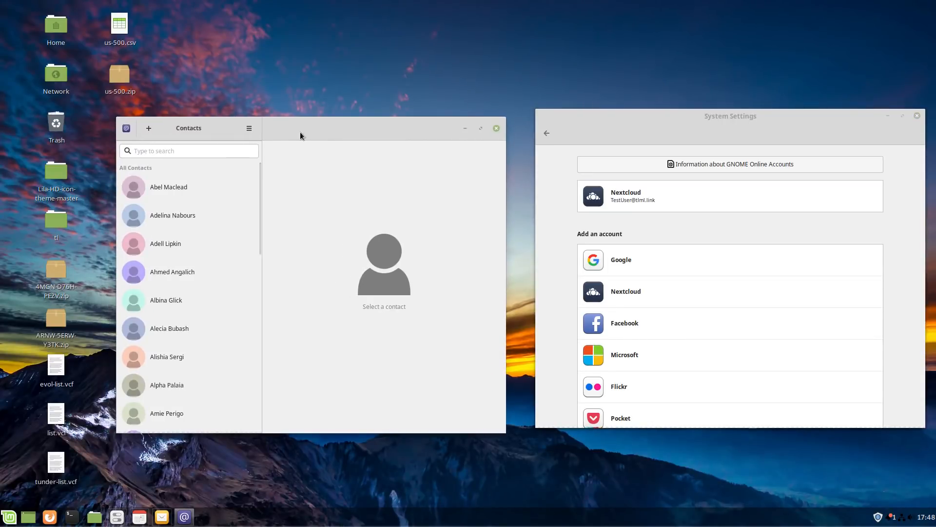
mouse_move(225, 222)
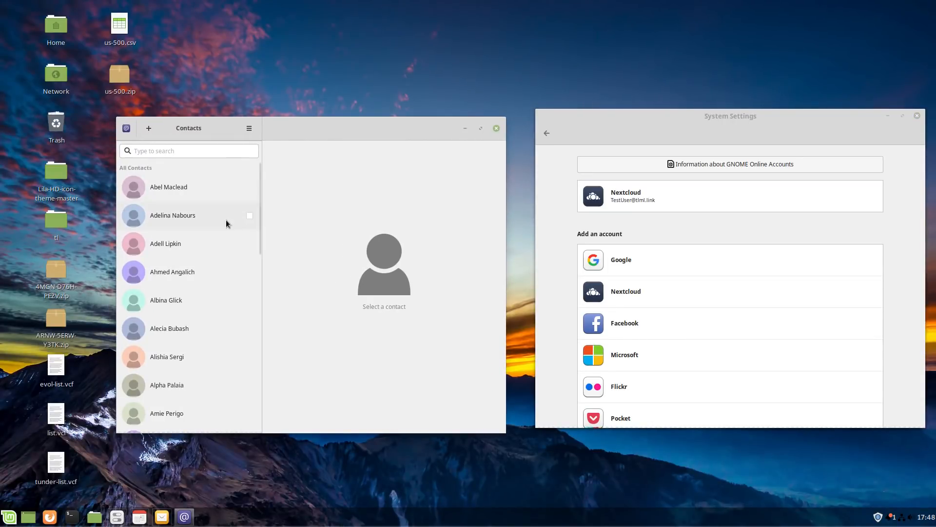
scroll(down, 3)
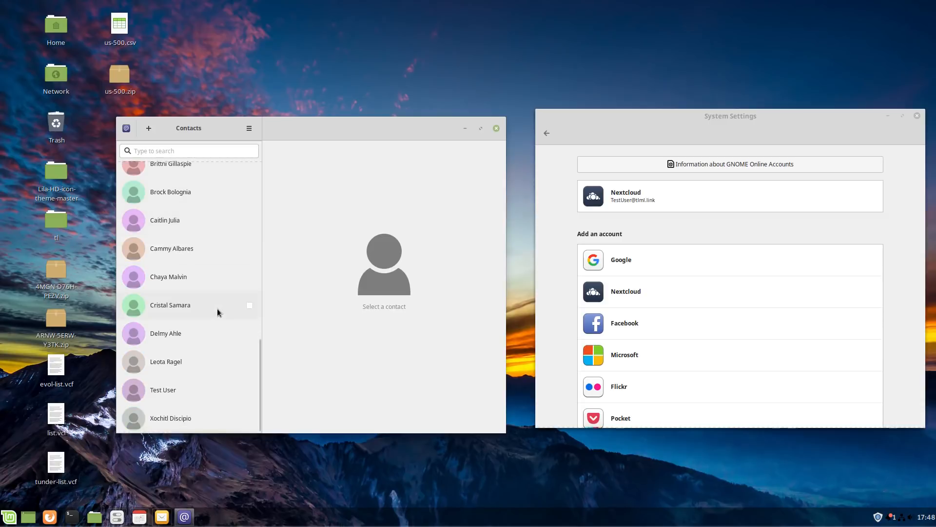
scroll(up, 3)
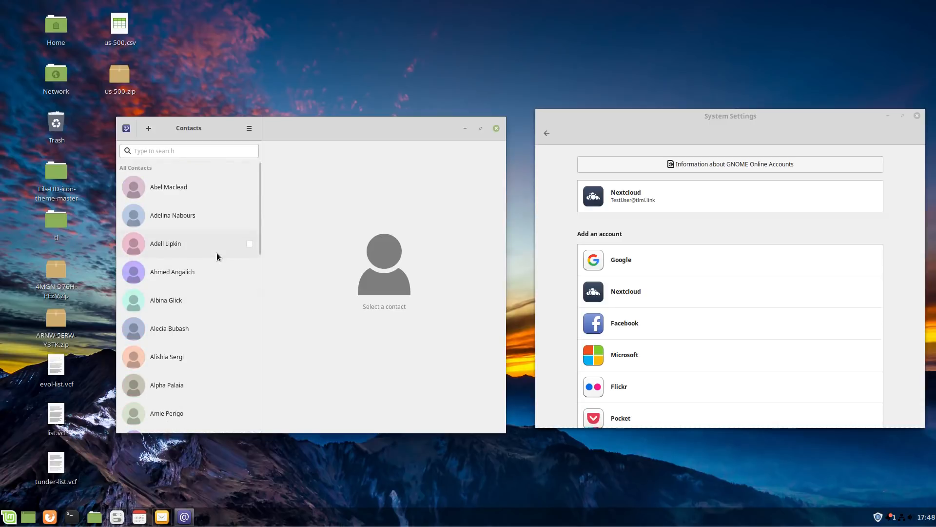
mouse_move(178, 261)
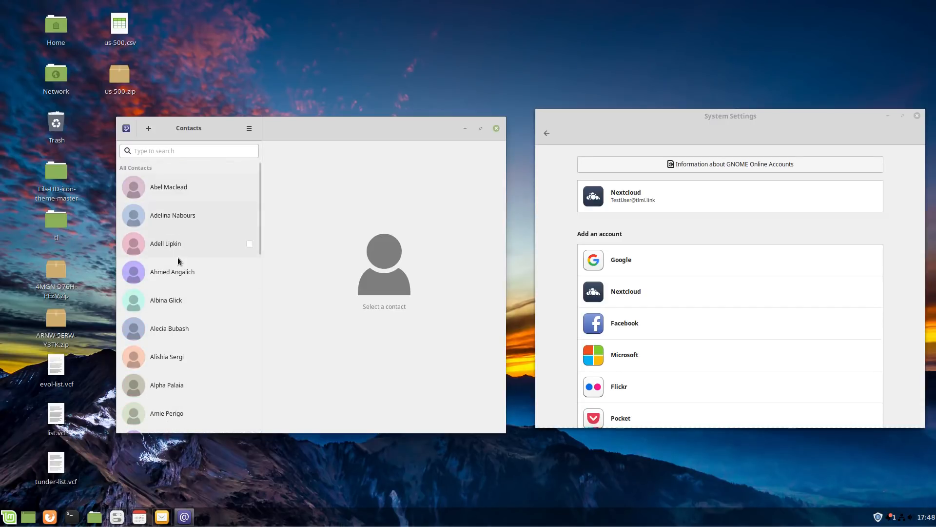
scroll(down, 3)
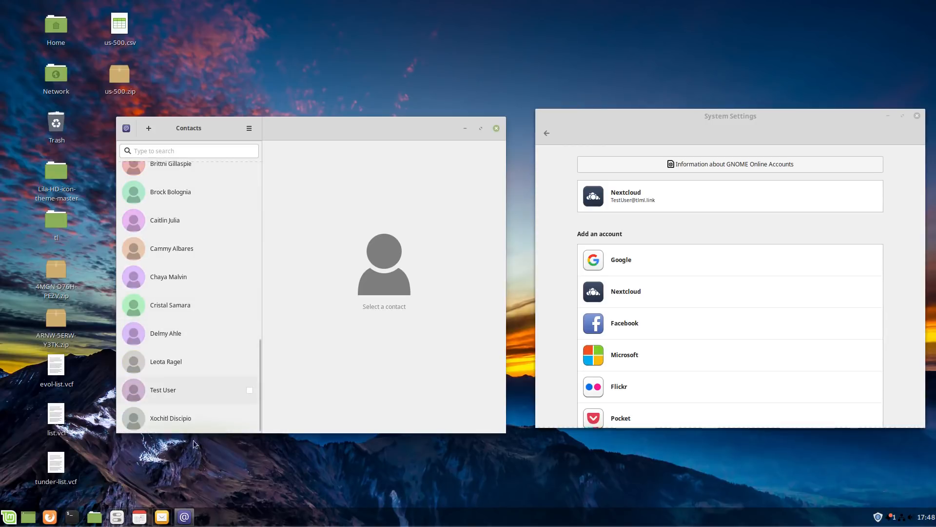
mouse_move(166, 398)
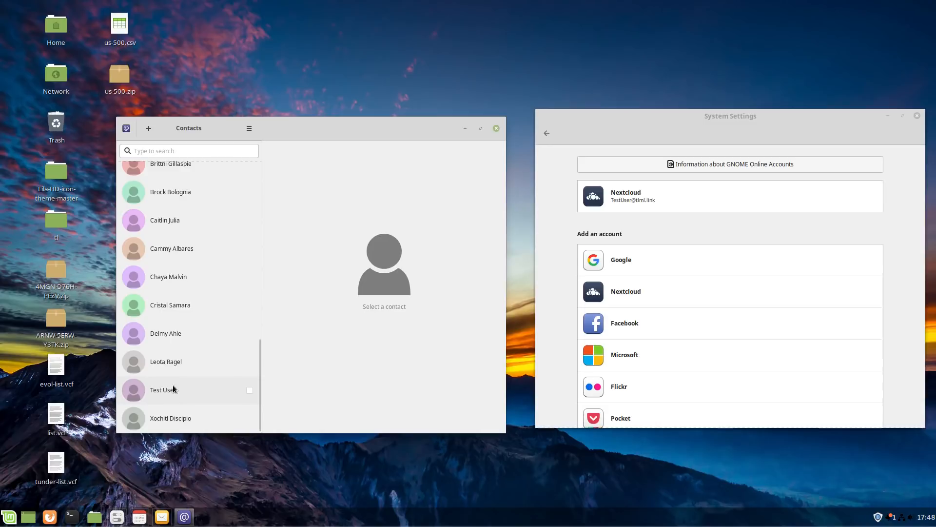
click(496, 128)
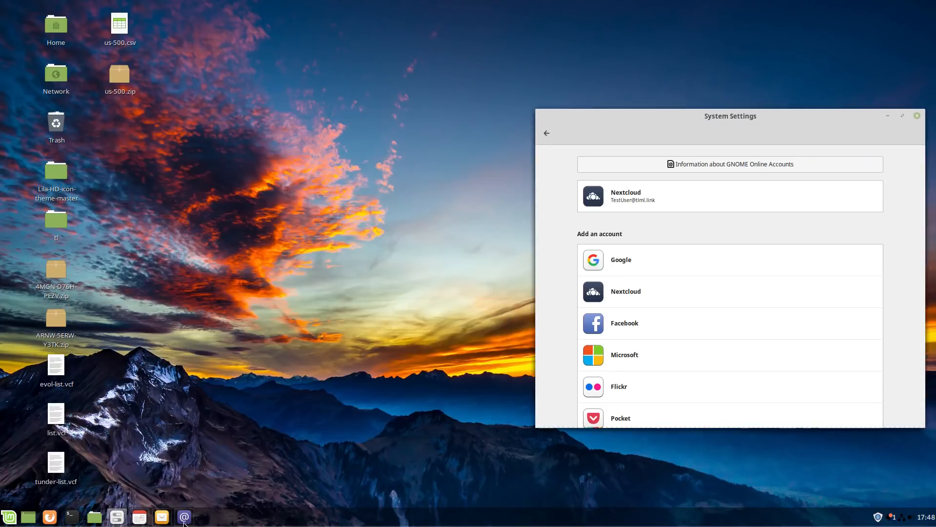
Step: Show April 2019 in GNOME Calendar with Meeting, Test Event April and Anther Event
click(139, 517)
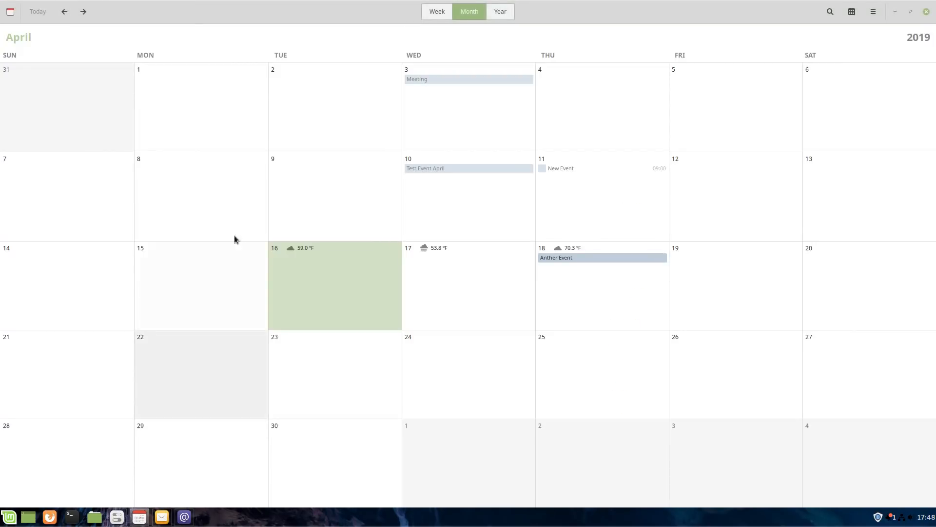
mouse_move(610, 268)
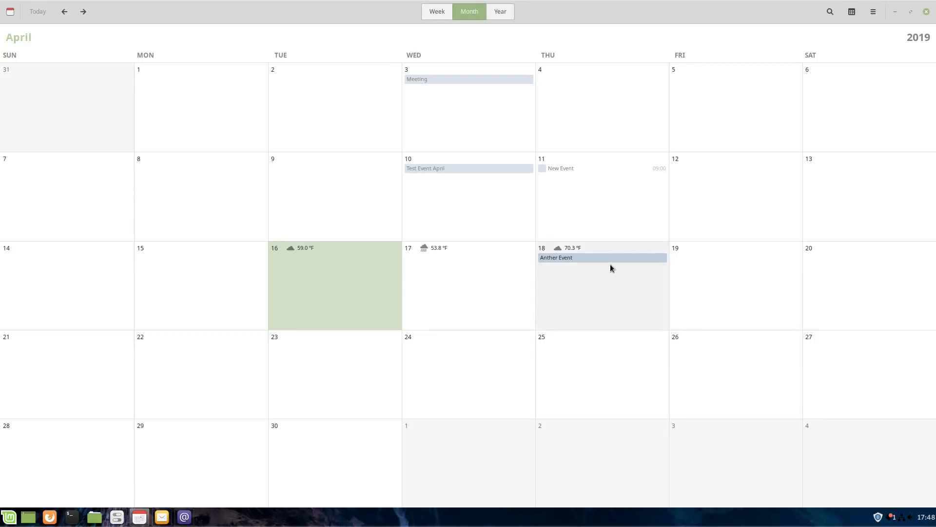
mouse_move(475, 82)
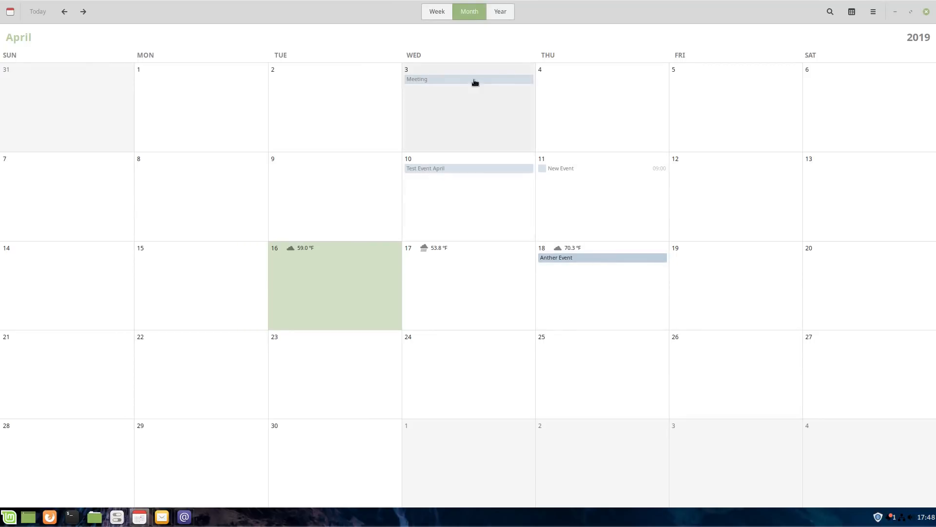
mouse_move(601, 267)
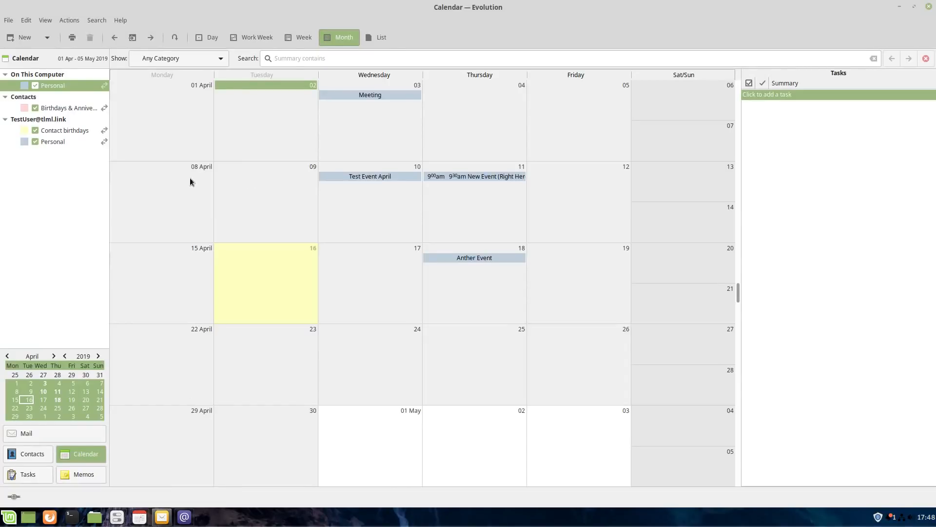
mouse_move(448, 183)
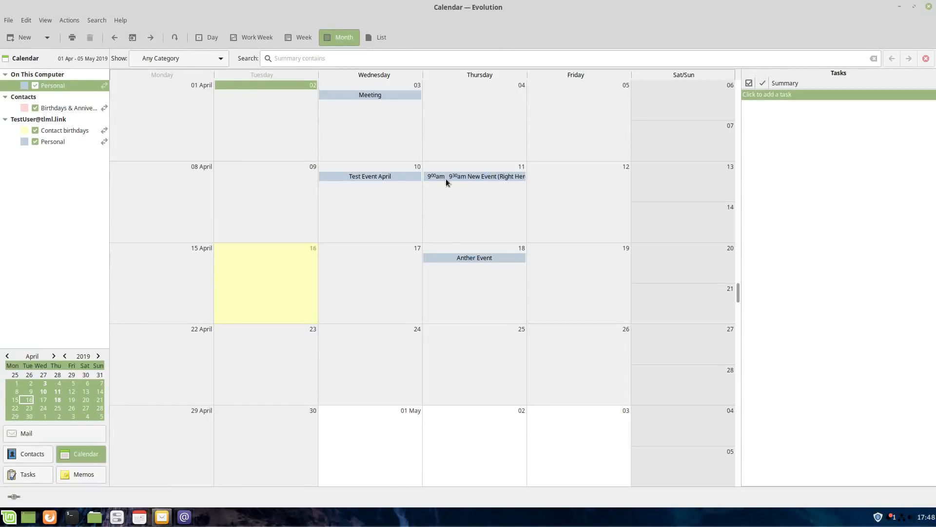
mouse_move(371, 101)
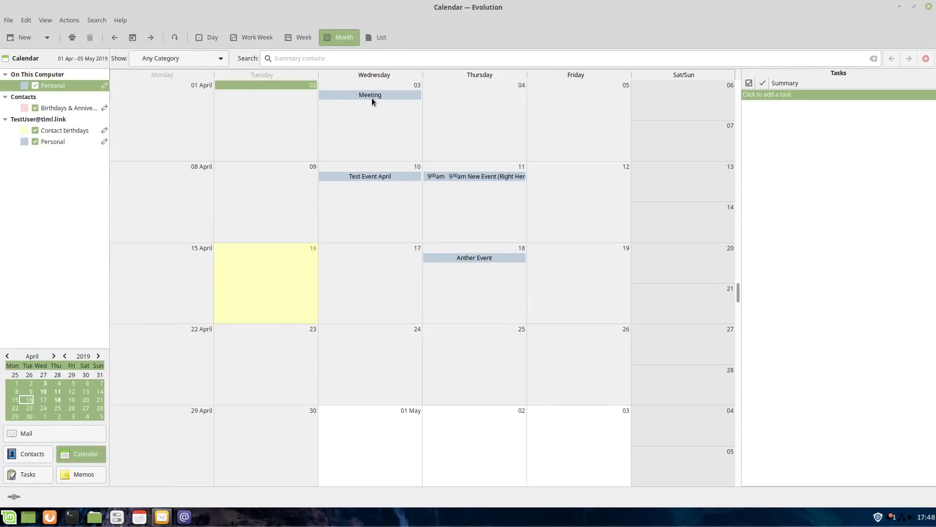
click(32, 454)
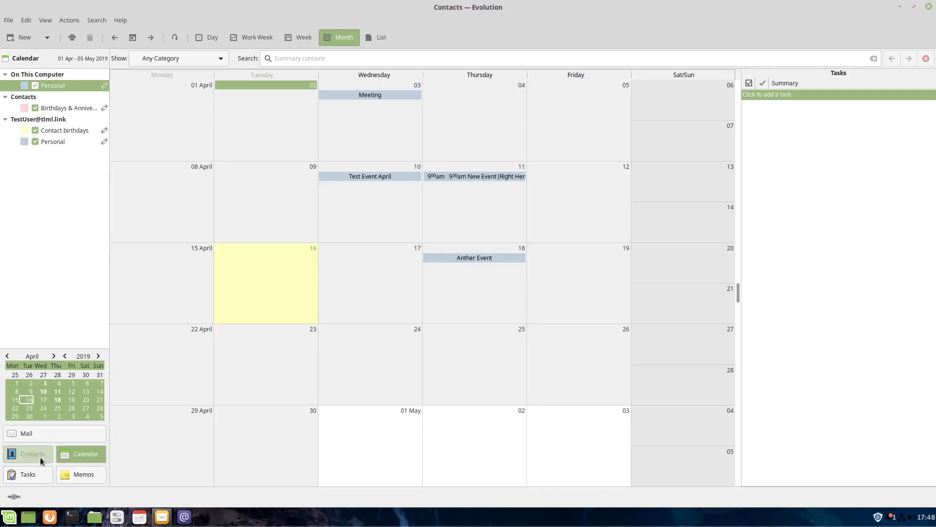
click(31, 454)
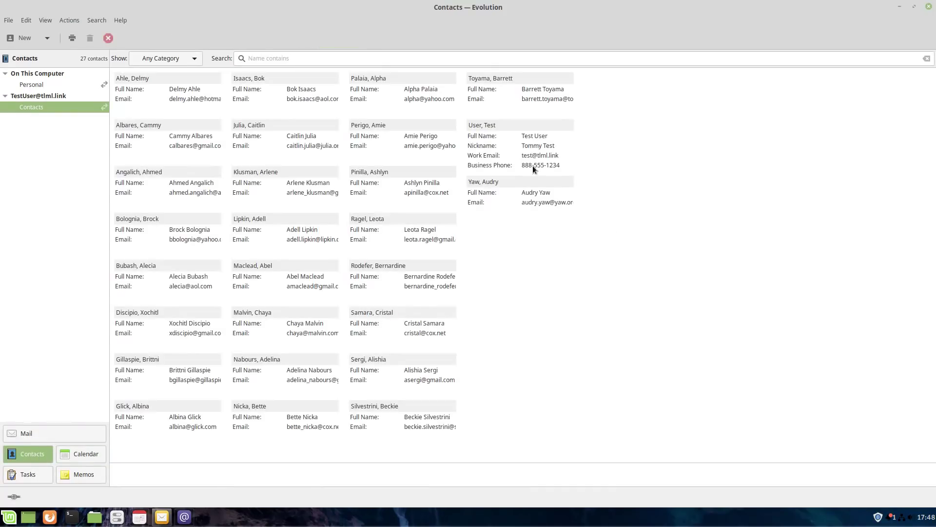
mouse_move(527, 243)
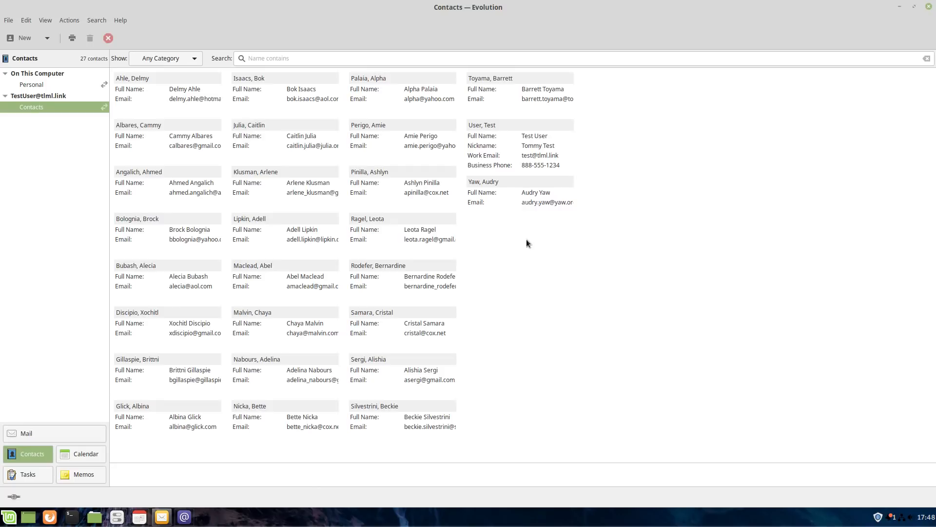
mouse_move(345, 371)
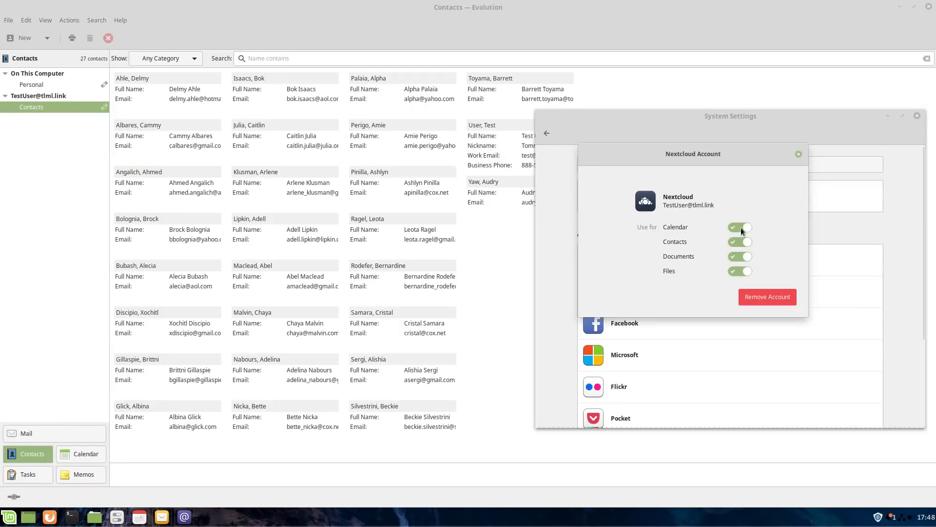
Step: Switch Calendar sync off for the Nextcloud account and check GNOME Calendar's events
click(739, 227)
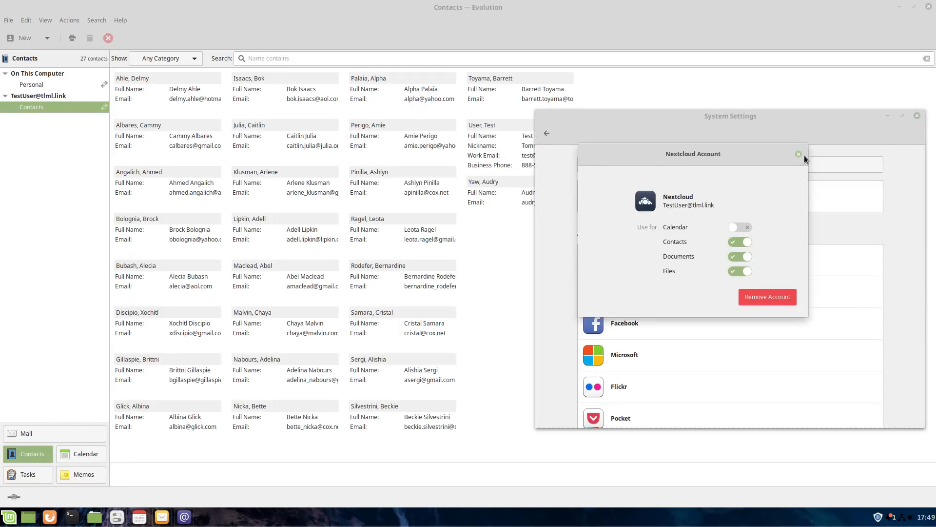
click(798, 154)
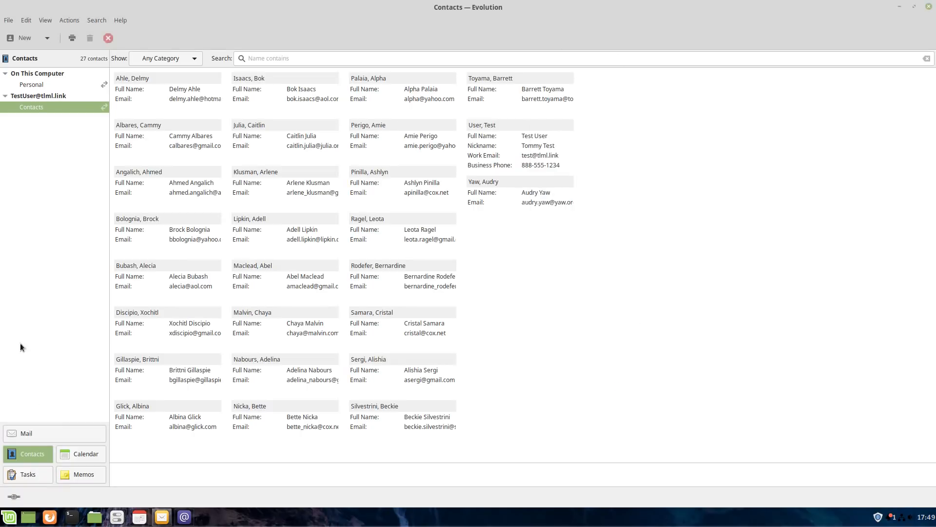
click(80, 454)
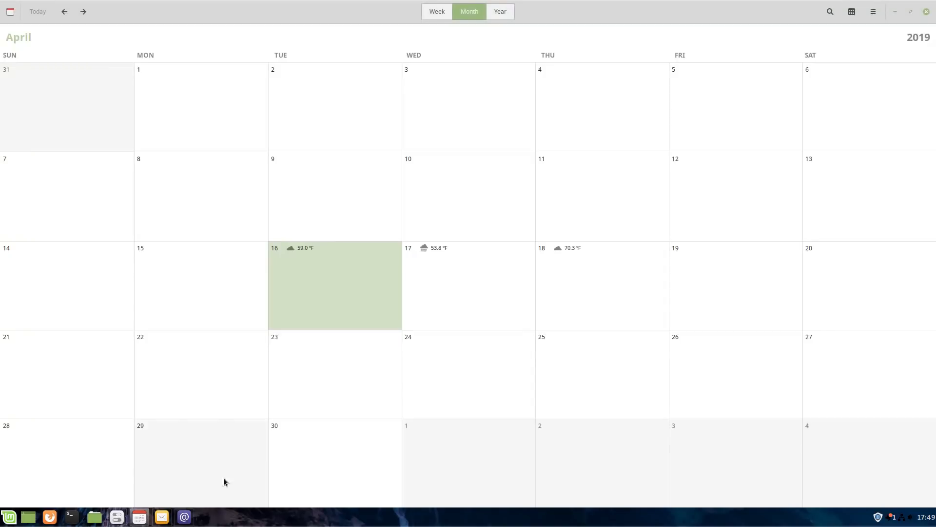
mouse_move(184, 517)
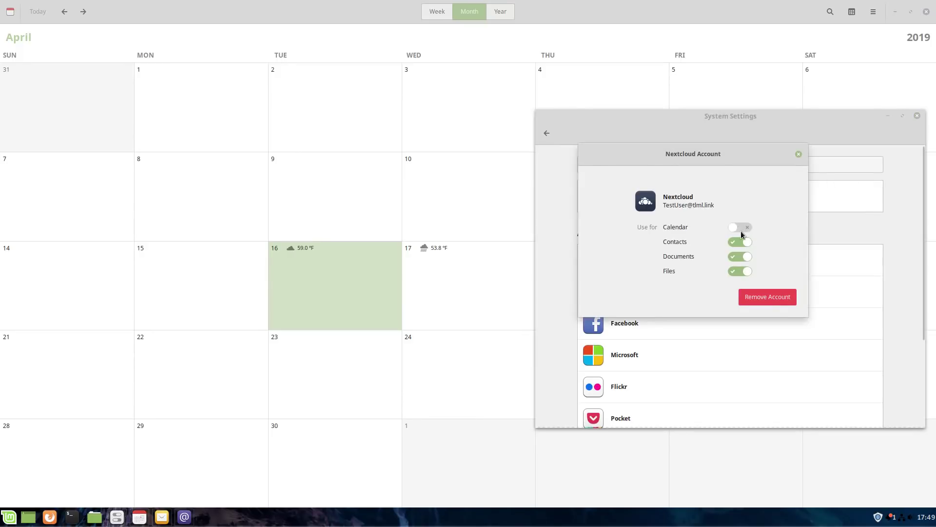
Step: Switch Calendar sync back on, leave Contacts off, and minimize GNOME Calendar
click(739, 227)
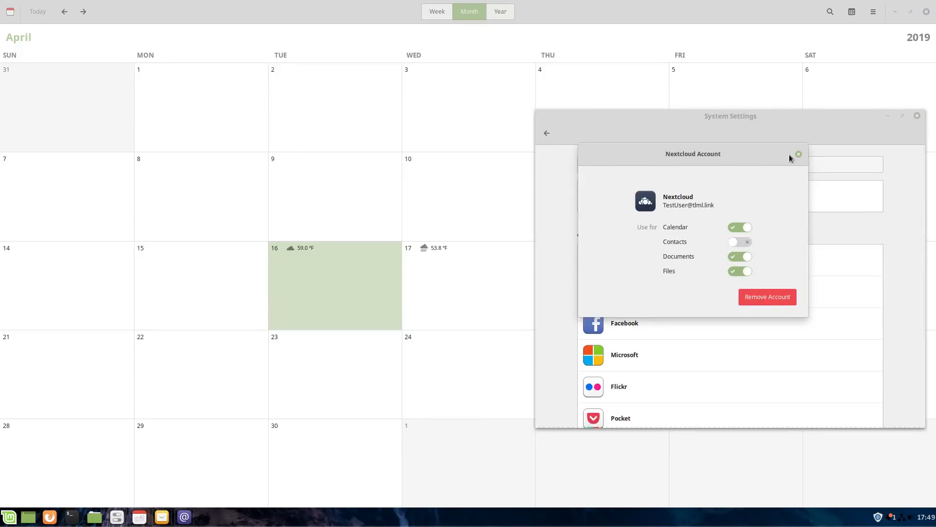
click(799, 154)
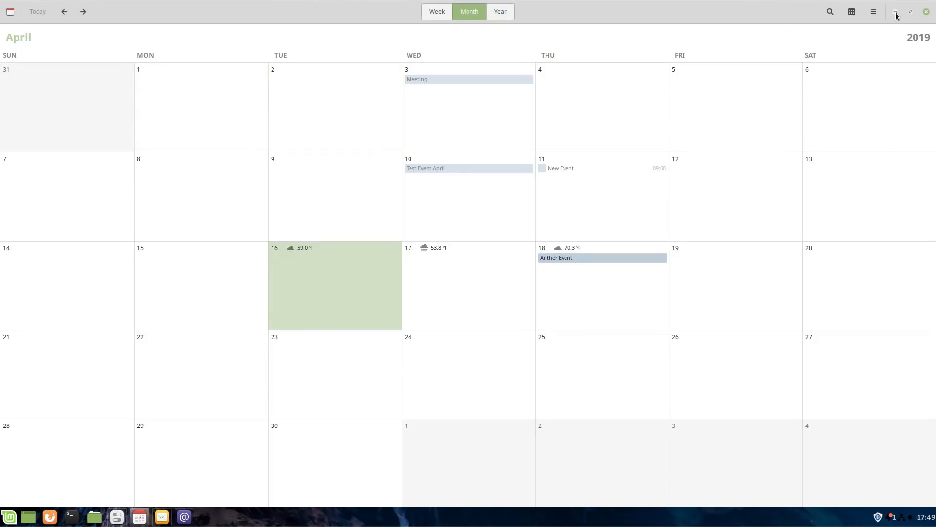
click(911, 12)
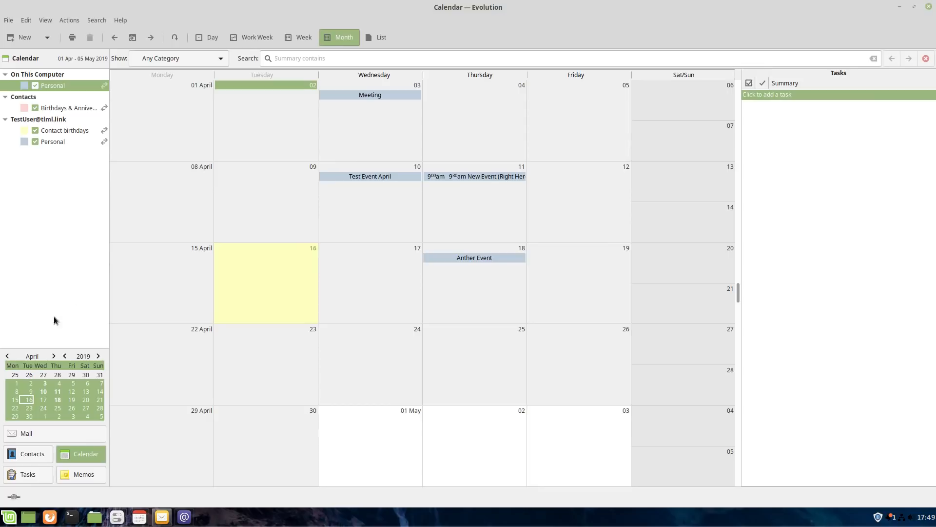
Step: Show the Nextcloud account's Contacts address book in Evolution listing its 27 synced contacts
click(31, 454)
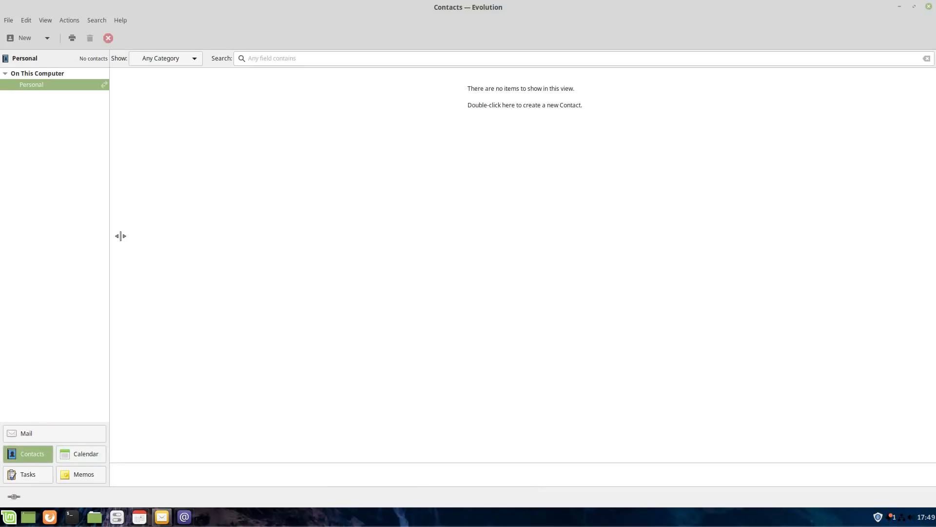
click(184, 516)
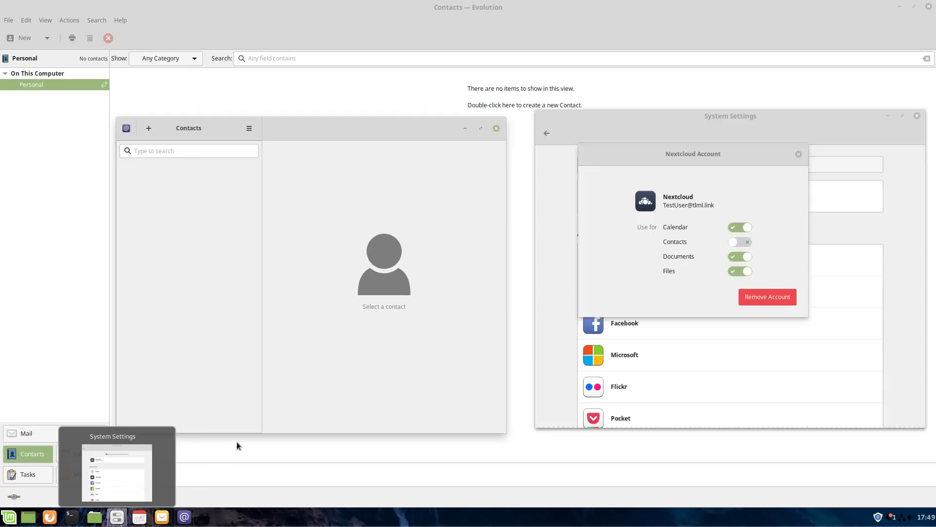
click(740, 241)
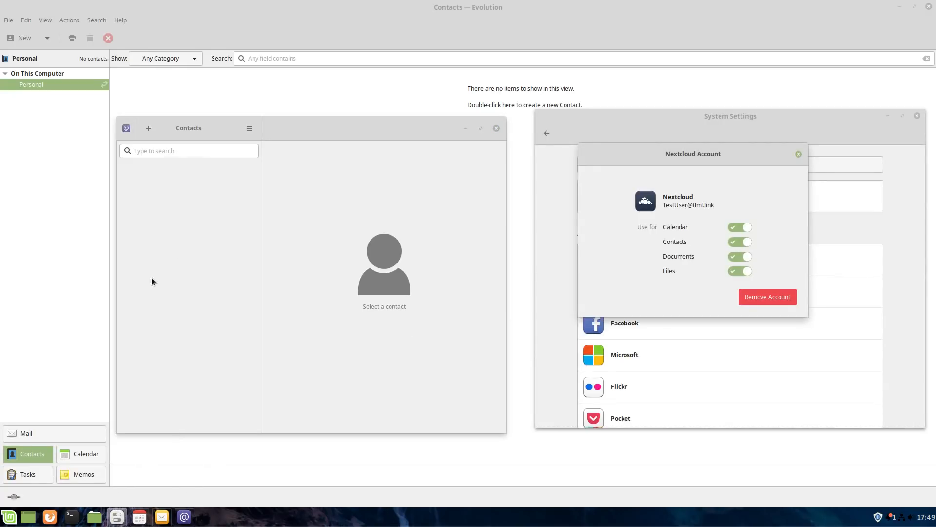
mouse_move(250, 183)
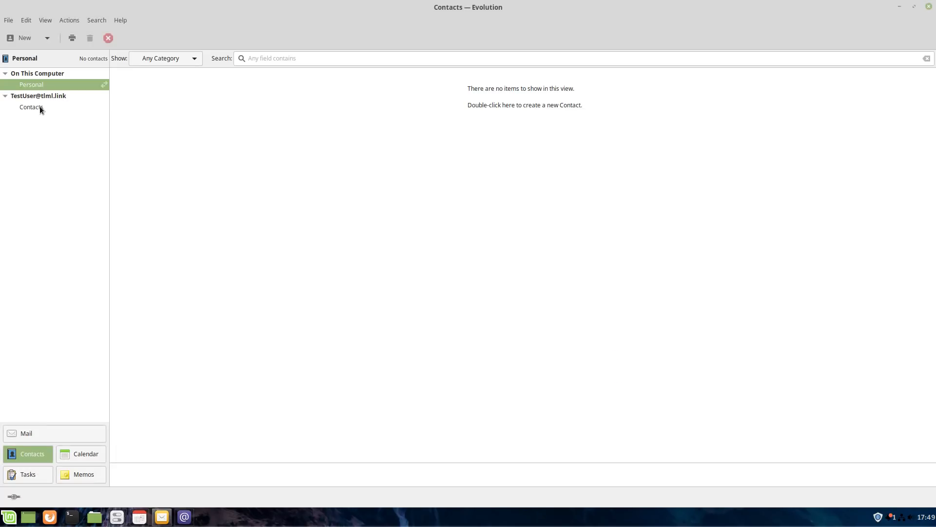
click(31, 107)
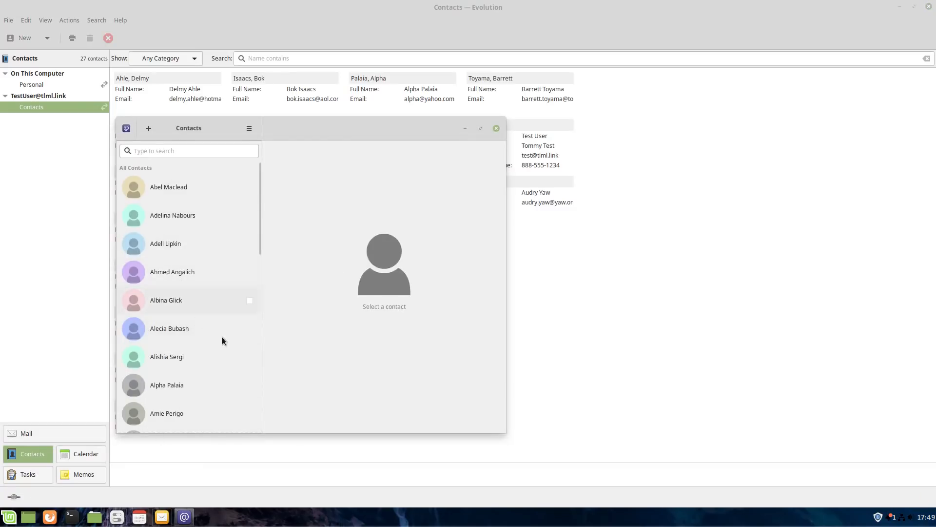
click(495, 127)
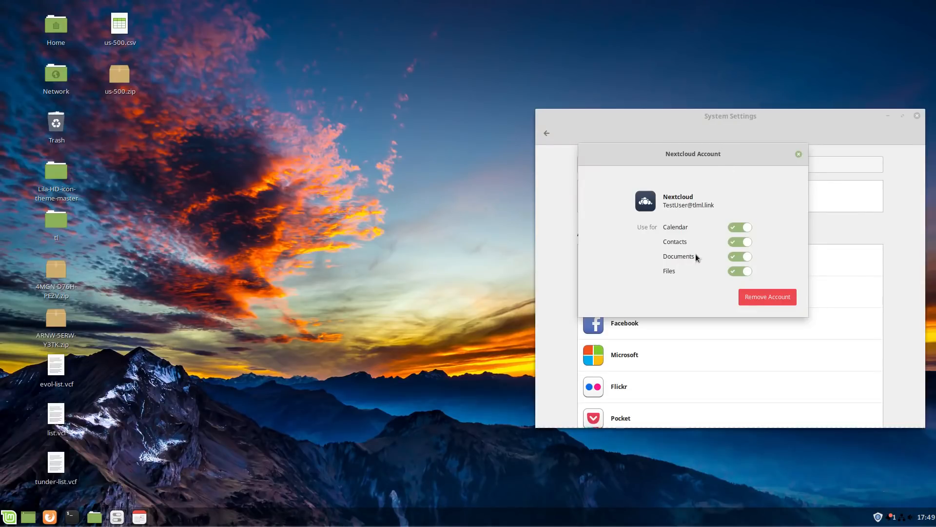
mouse_move(9, 516)
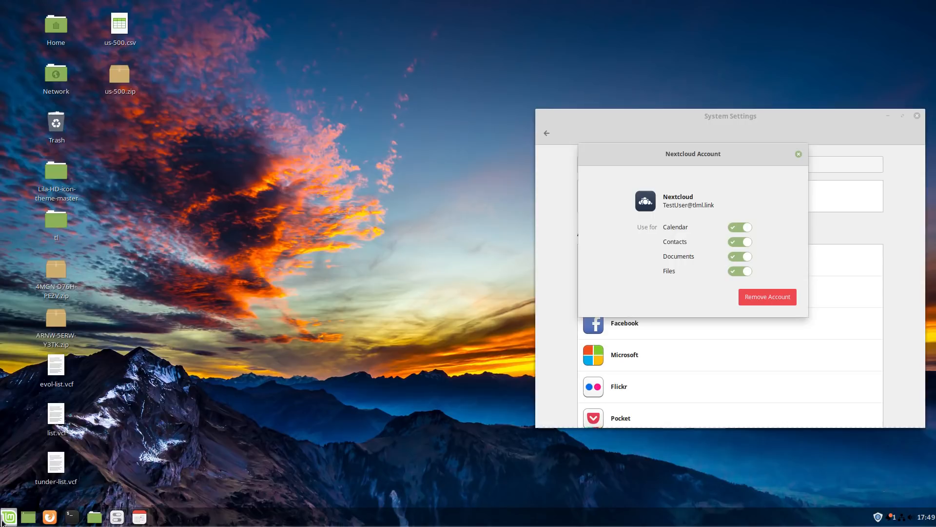
Step: Launch the Files manager from the Cinnamon Menu's Accessories category
click(9, 517)
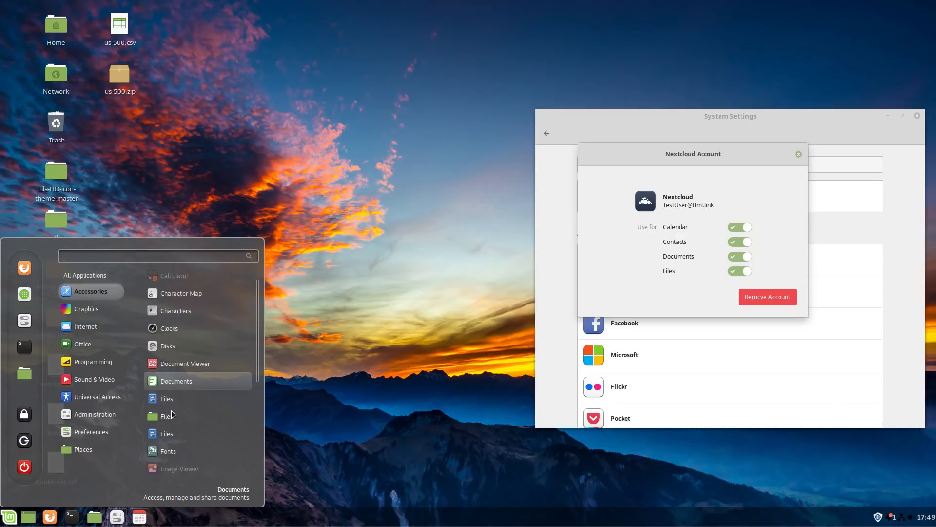
click(379, 269)
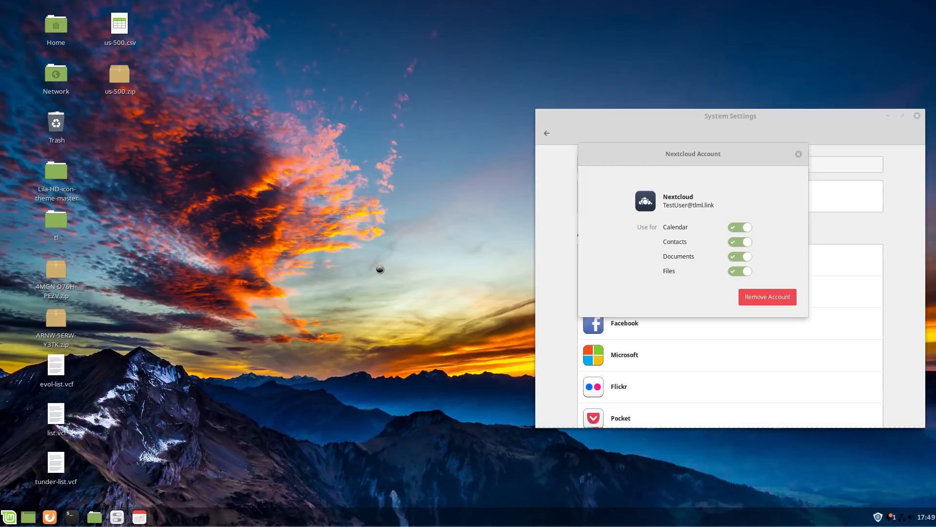
mouse_move(474, 267)
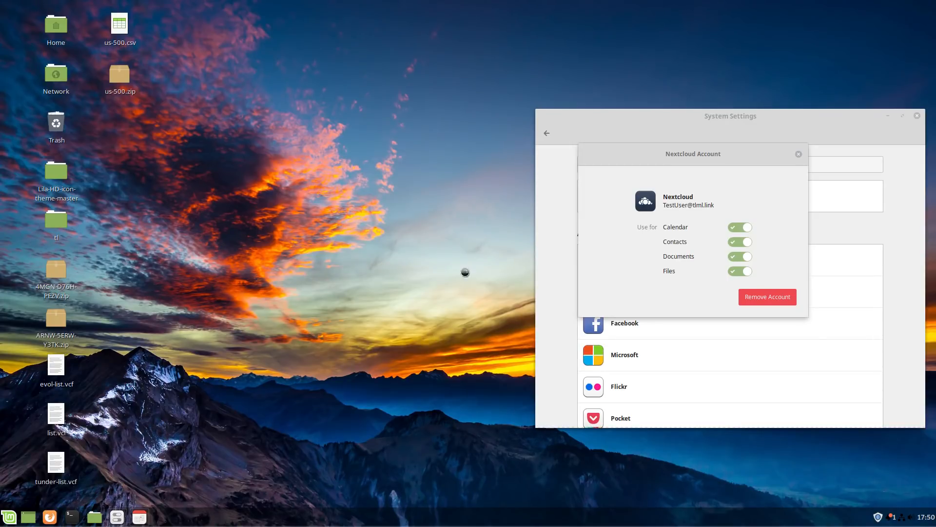
mouse_move(310, 326)
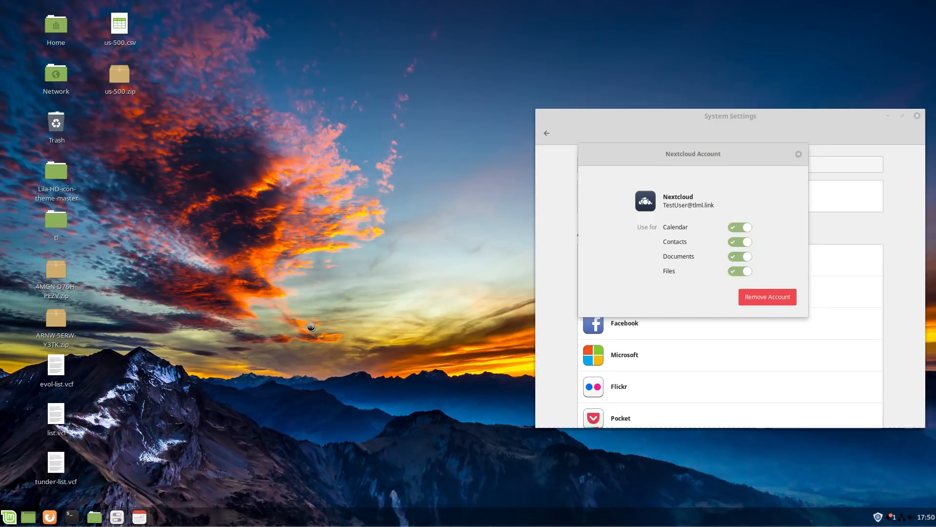
mouse_move(58, 516)
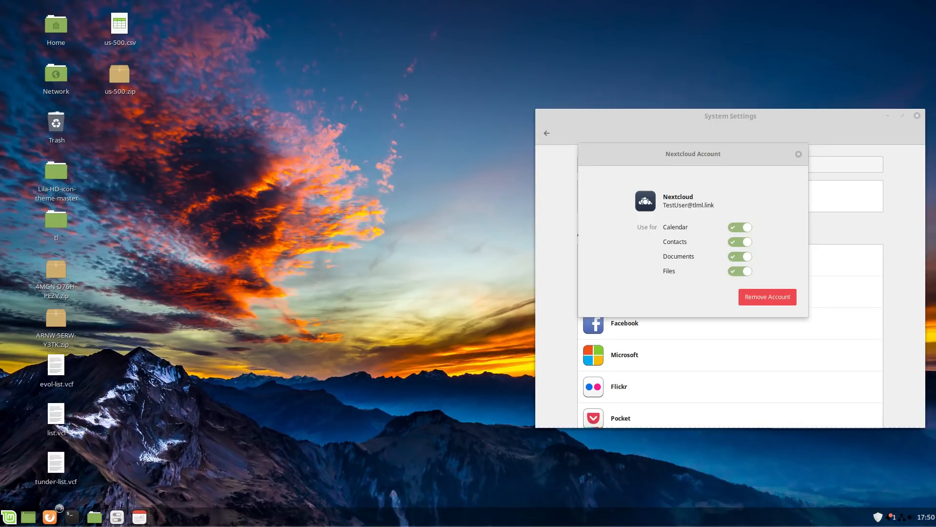
mouse_move(340, 387)
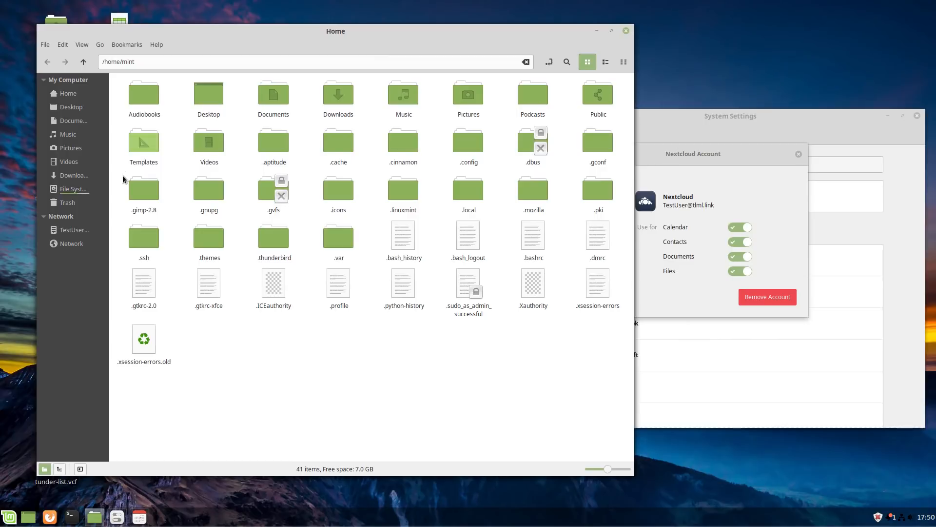
mouse_move(73, 230)
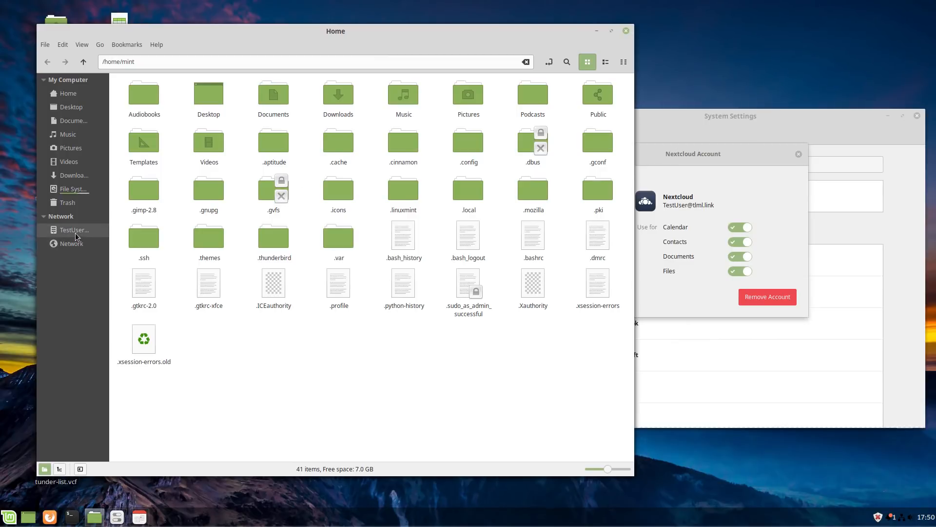
mouse_move(130, 240)
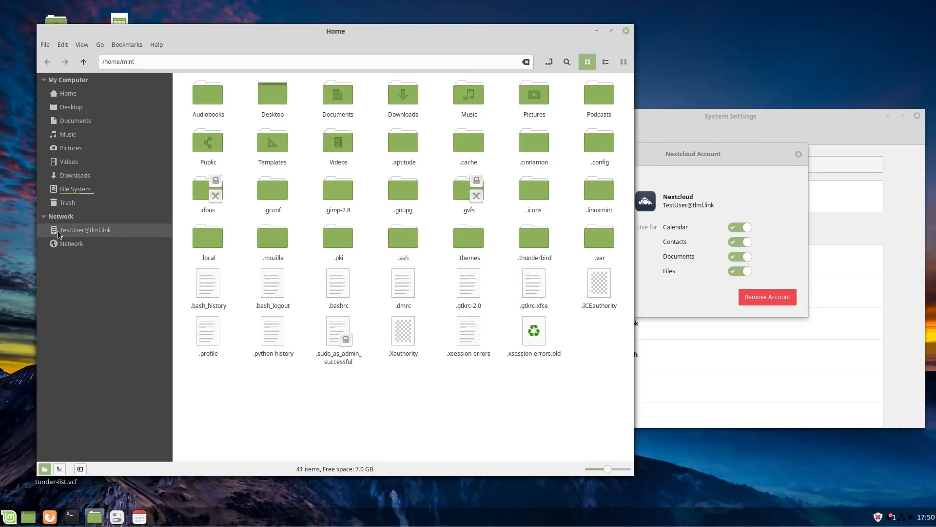
mouse_move(102, 235)
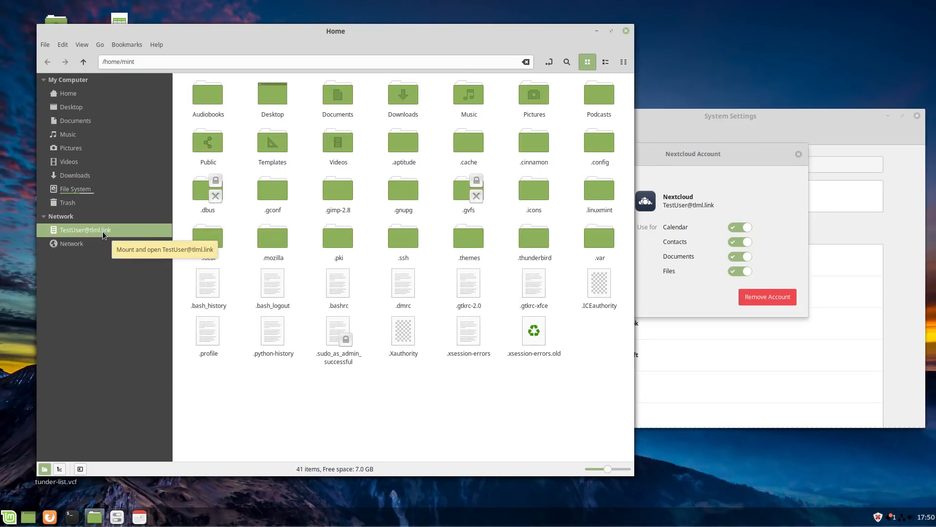
mouse_move(93, 233)
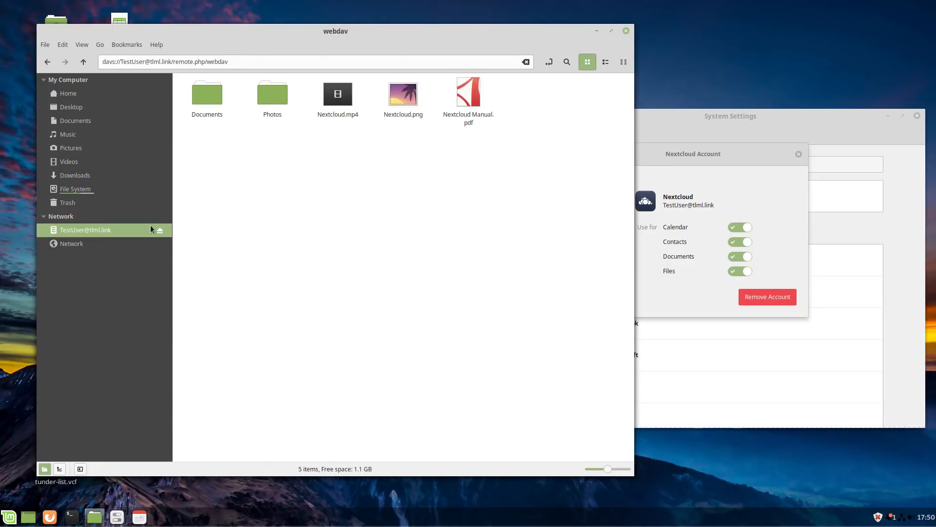
mouse_move(503, 107)
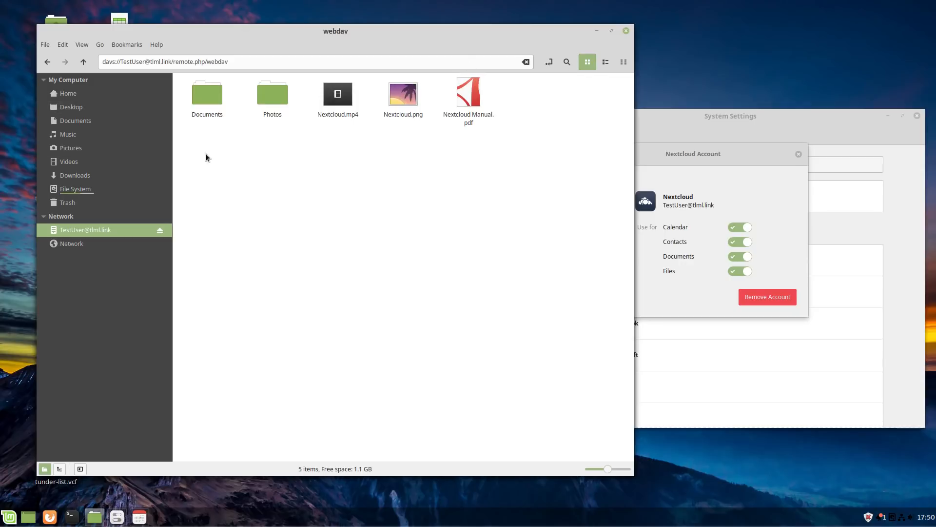
mouse_move(445, 206)
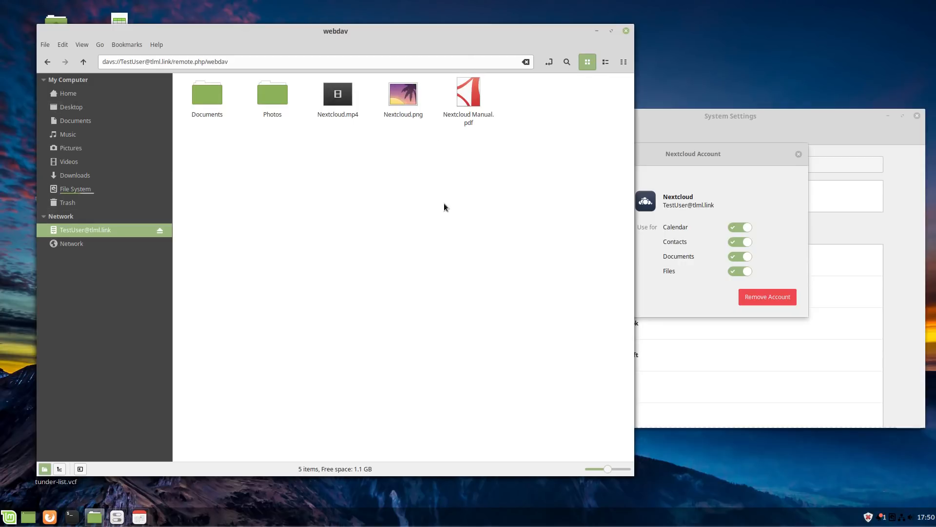
mouse_move(459, 164)
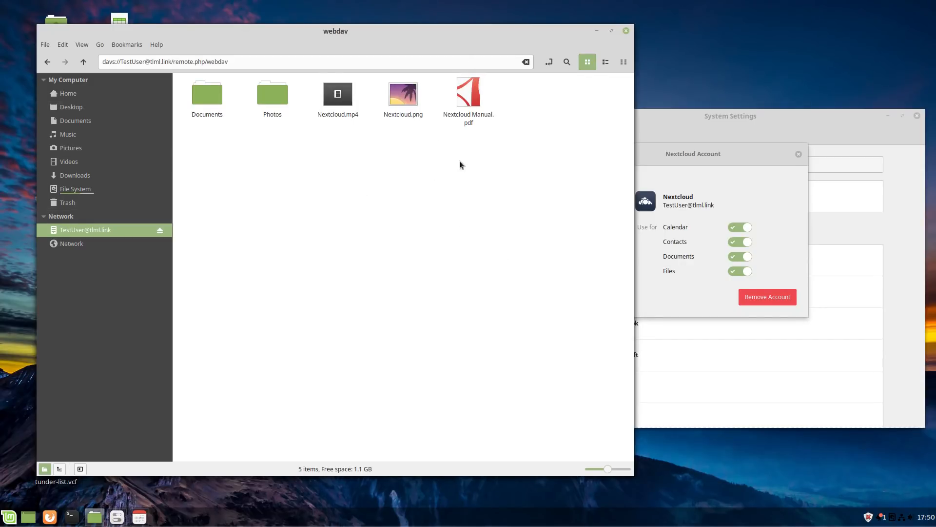
Step: Mount the Nextcloud entry under Network in Nemo, listing Documents, Photos and three files
click(71, 244)
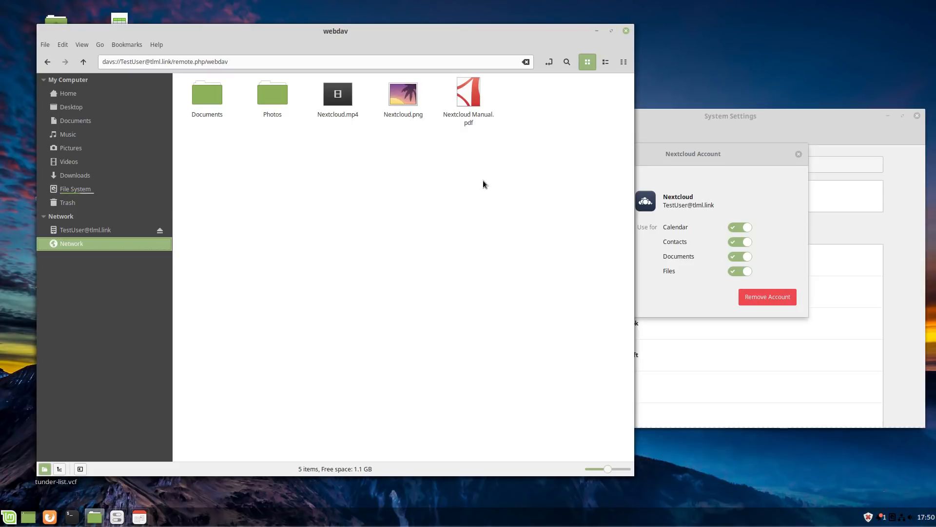
mouse_move(75, 498)
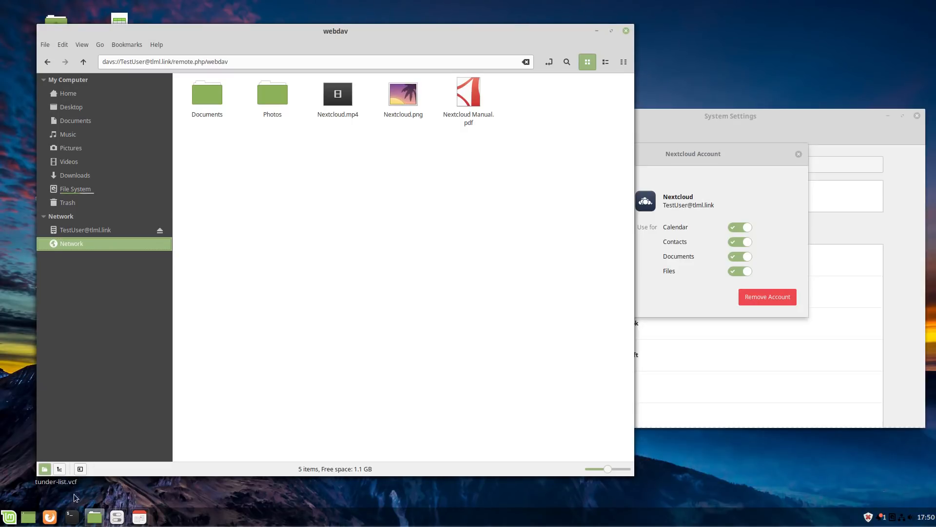
click(85, 229)
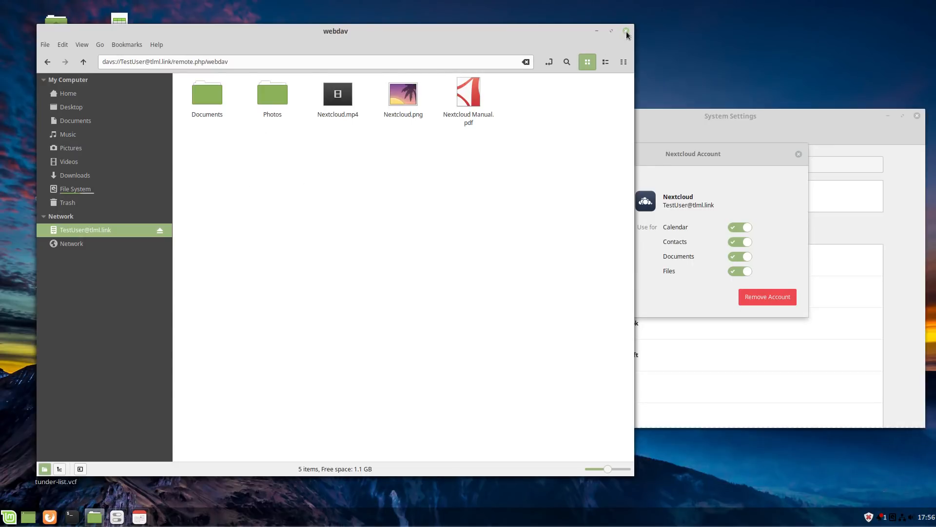
click(626, 30)
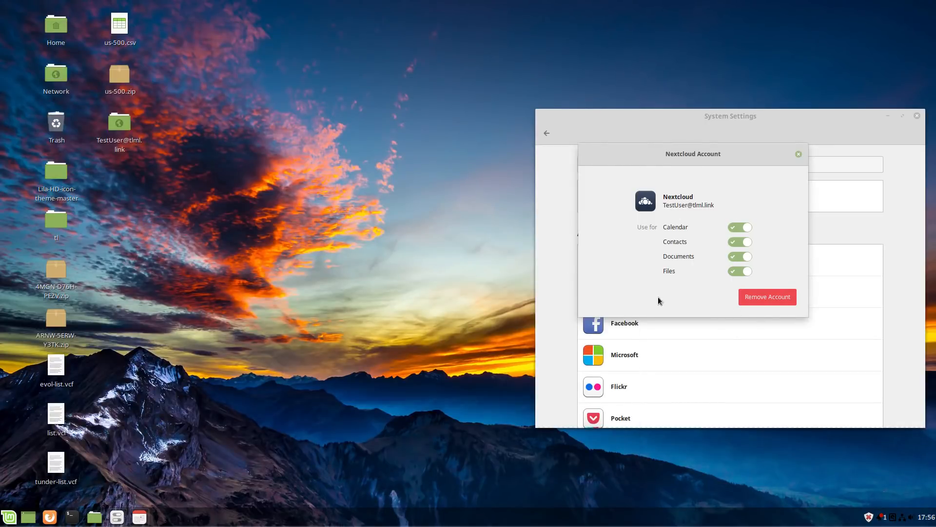
mouse_move(728, 334)
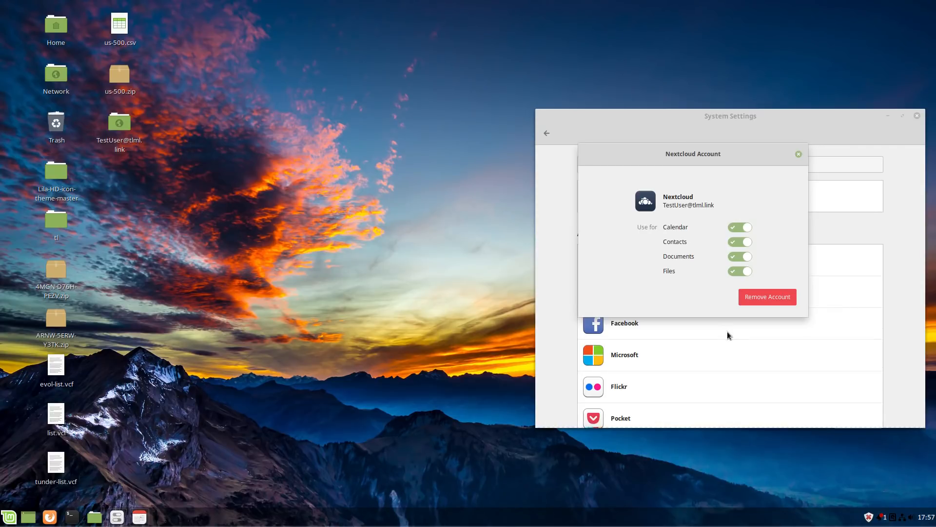
mouse_move(270, 264)
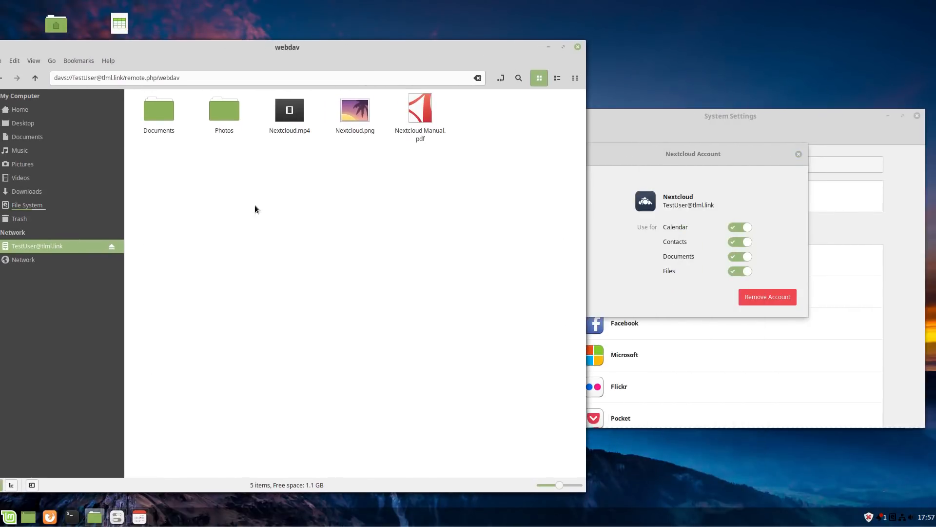
mouse_move(420, 209)
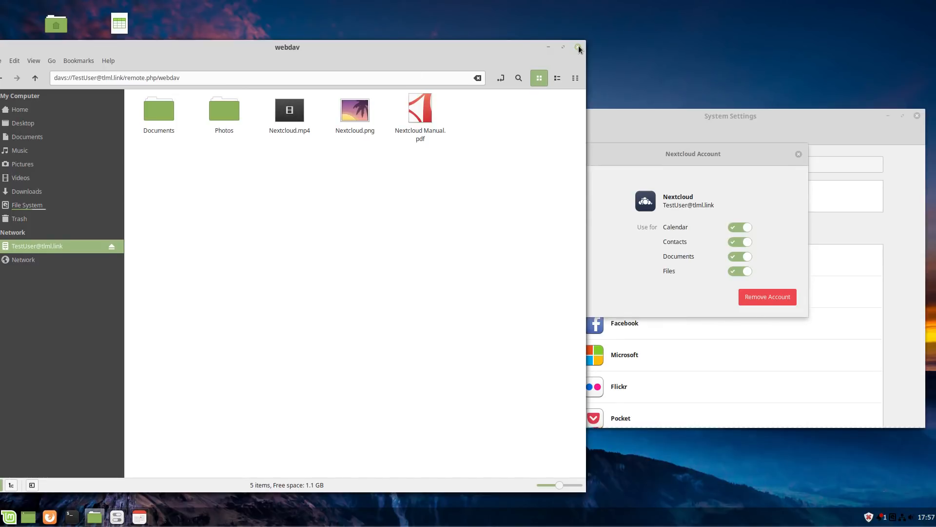
click(579, 47)
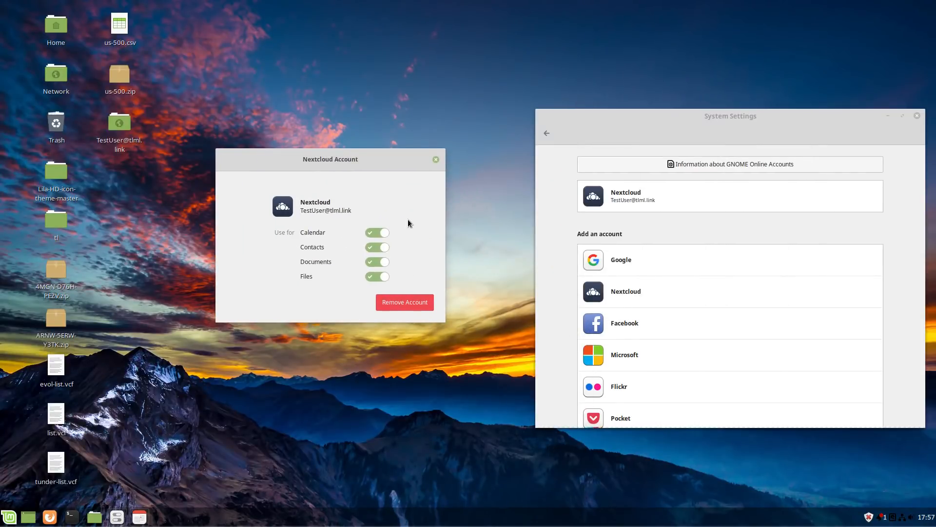